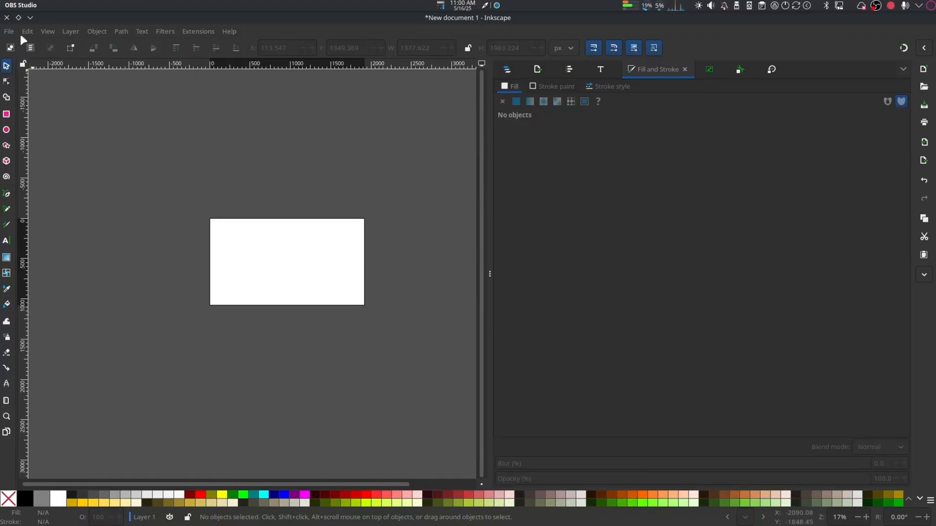
In Document Properties, switch page units to inches and work out the 48 × 96 in page size
click(9, 32)
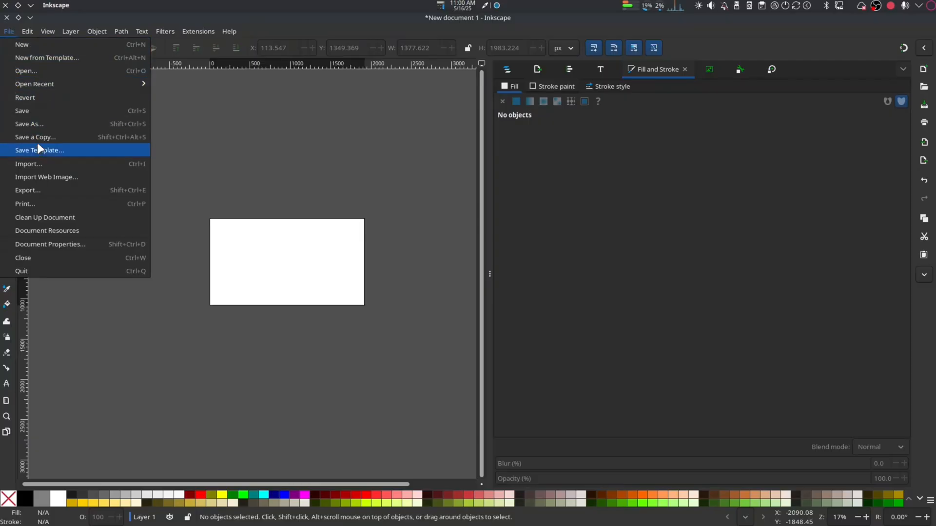
mouse_move(47, 231)
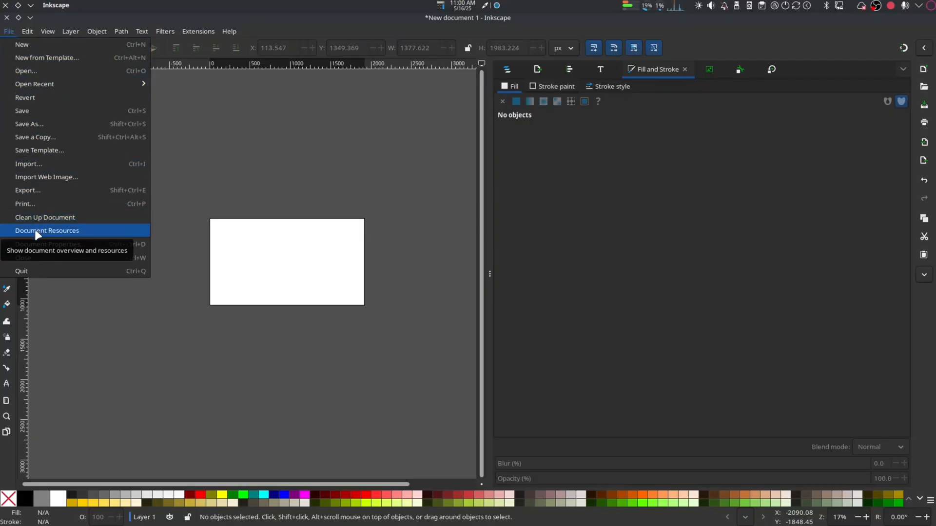
click(47, 244)
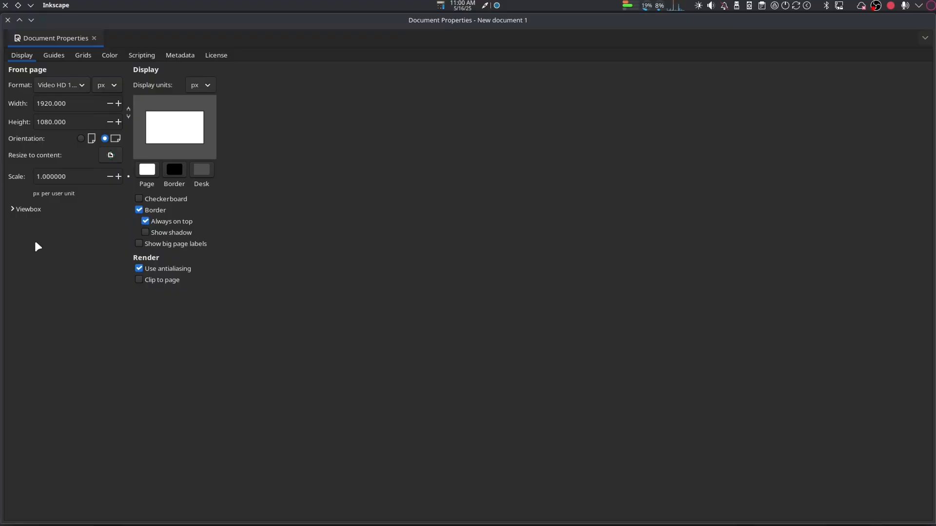
mouse_move(107, 99)
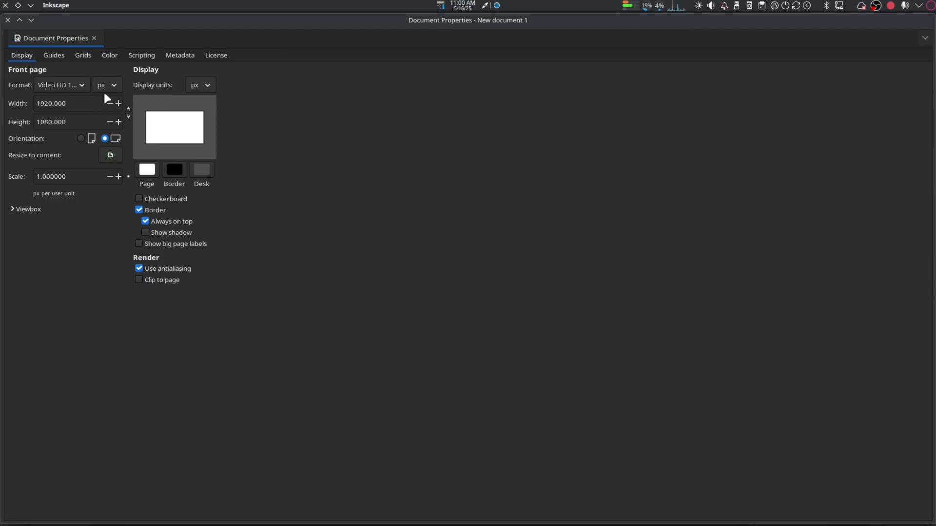
click(106, 85)
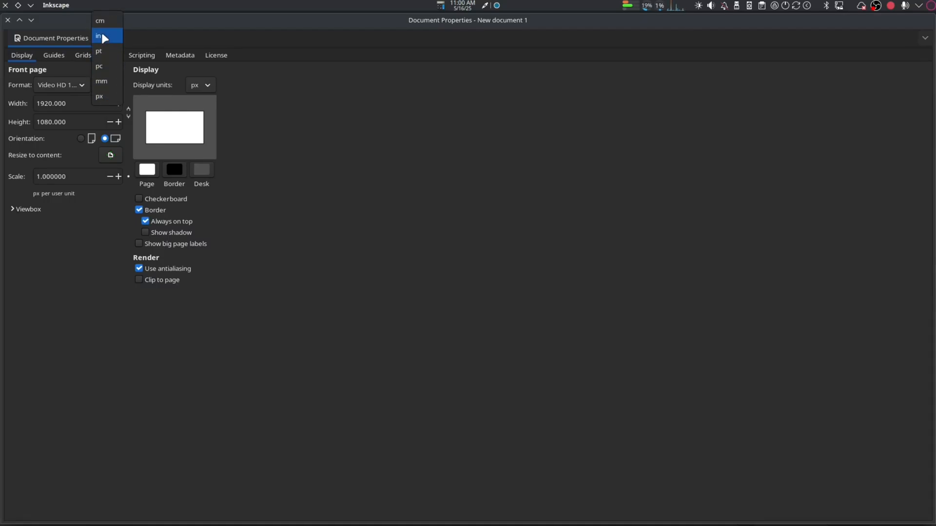
mouse_move(106, 35)
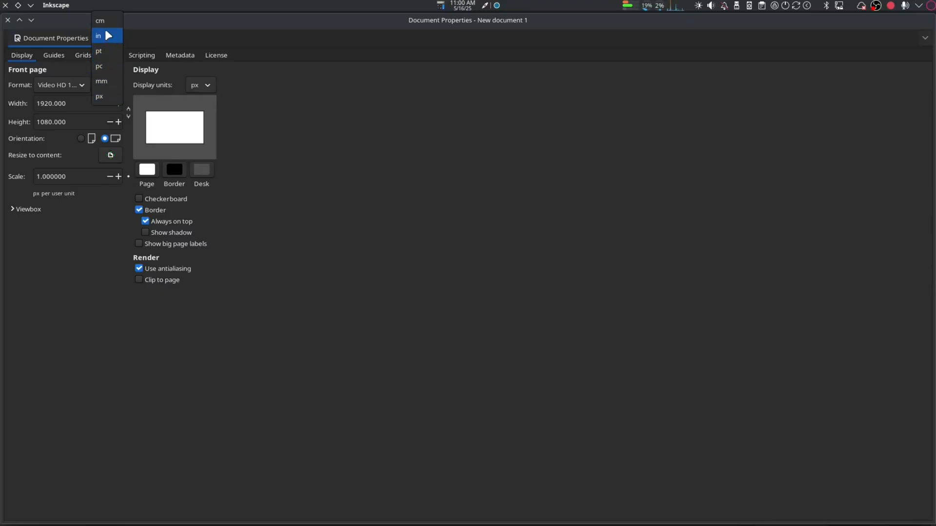
click(98, 35)
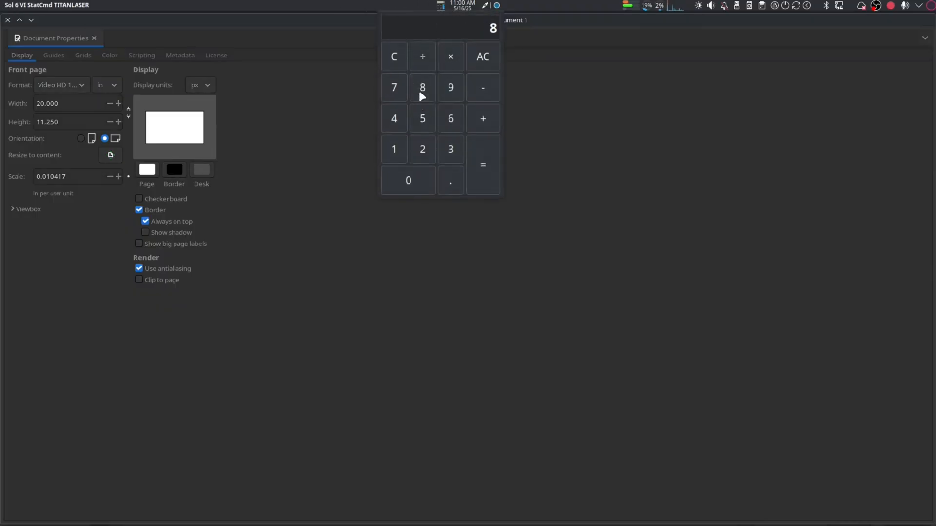
click(450, 118)
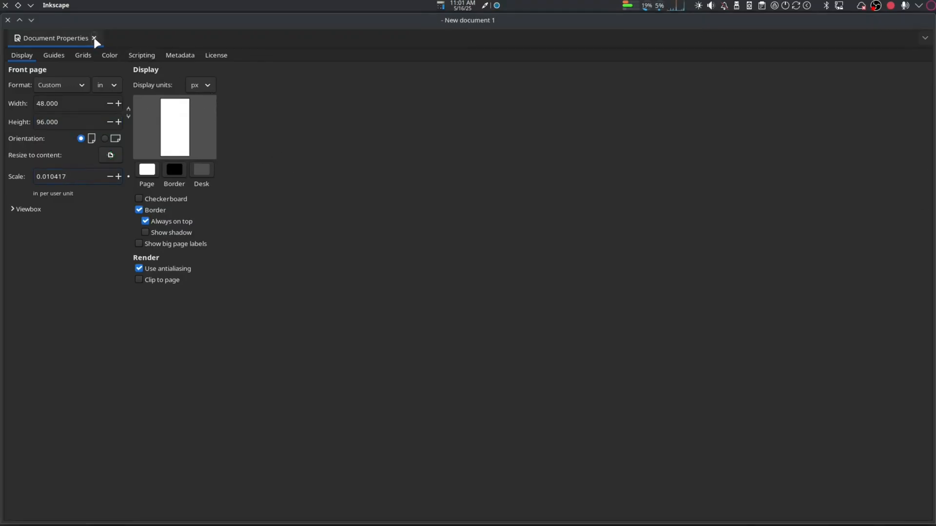
Draw a rectangle left of the page and size it 36 × 24 inches
click(94, 38)
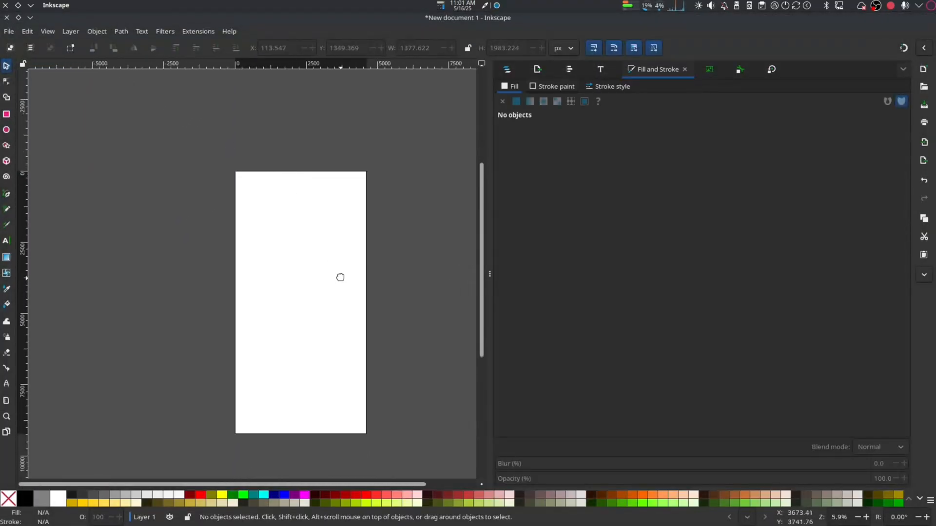
scroll(down, 3)
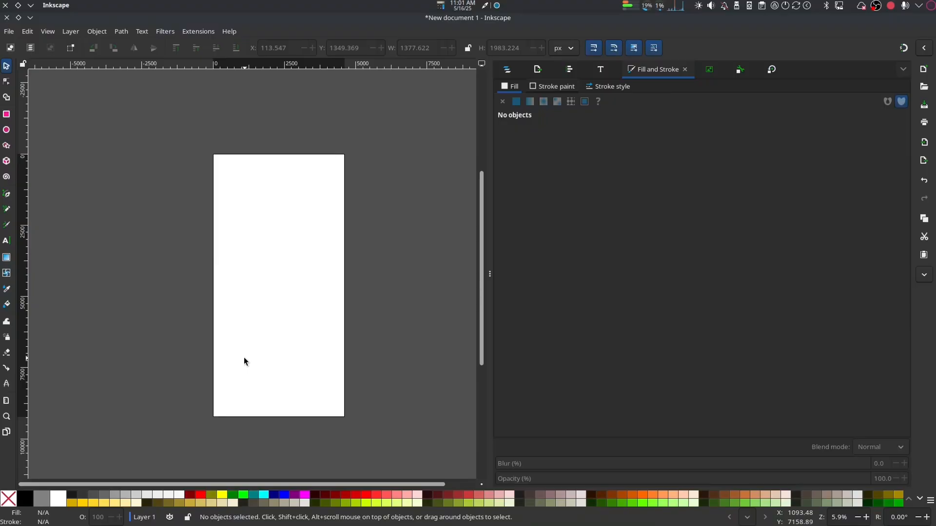
drag(72, 147, 241, 228)
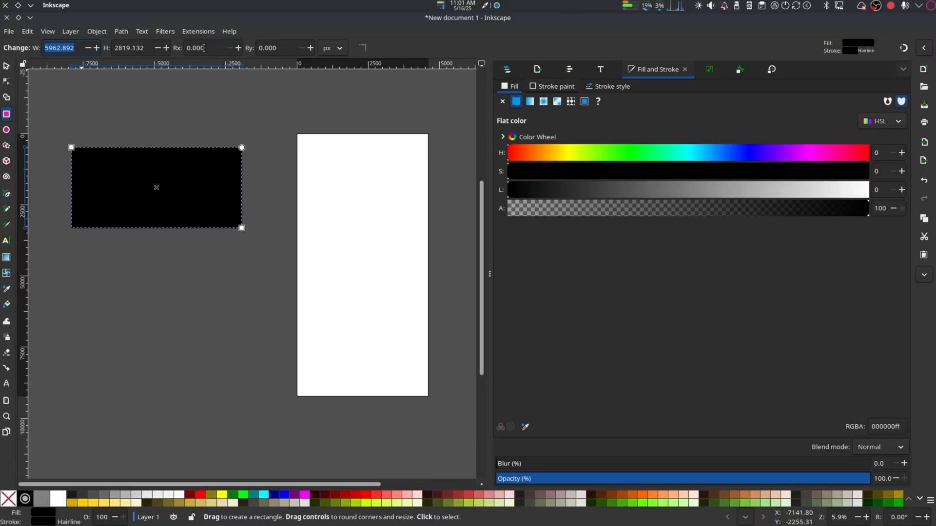
click(332, 47)
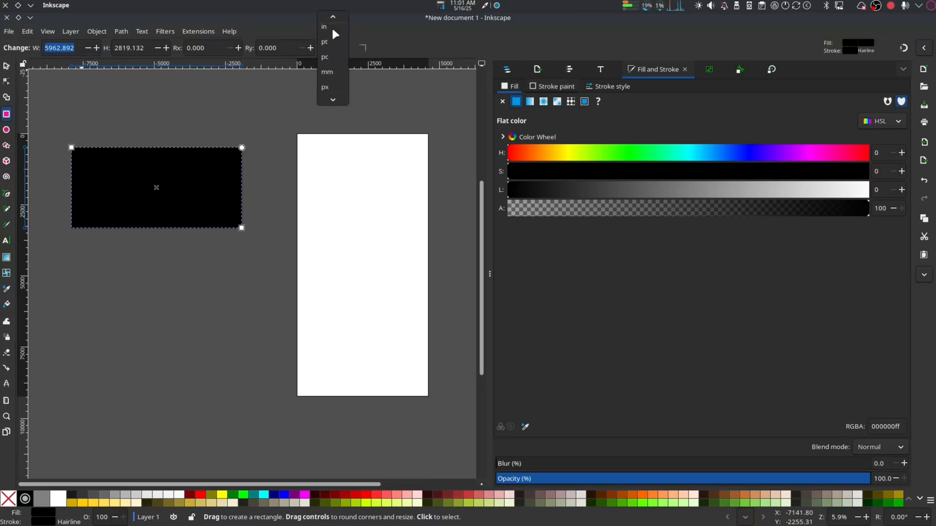
click(324, 27)
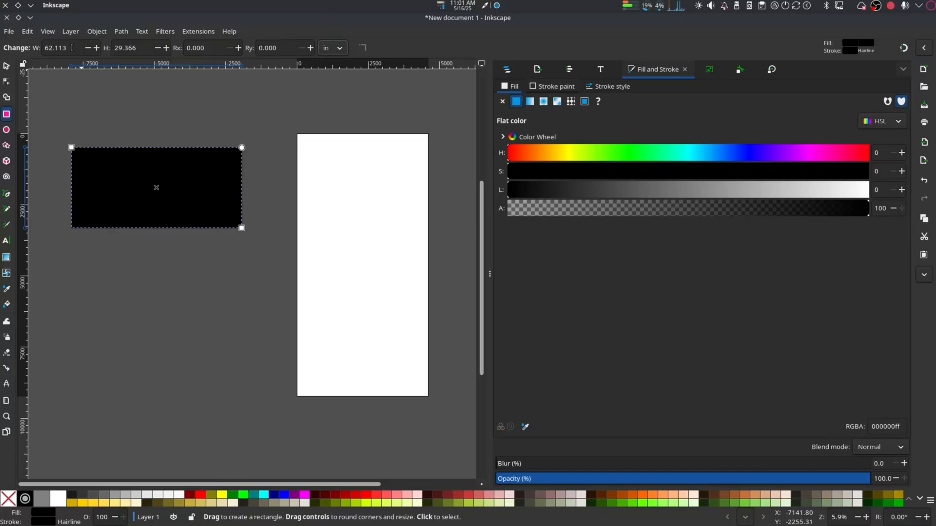
triple_click(54, 48)
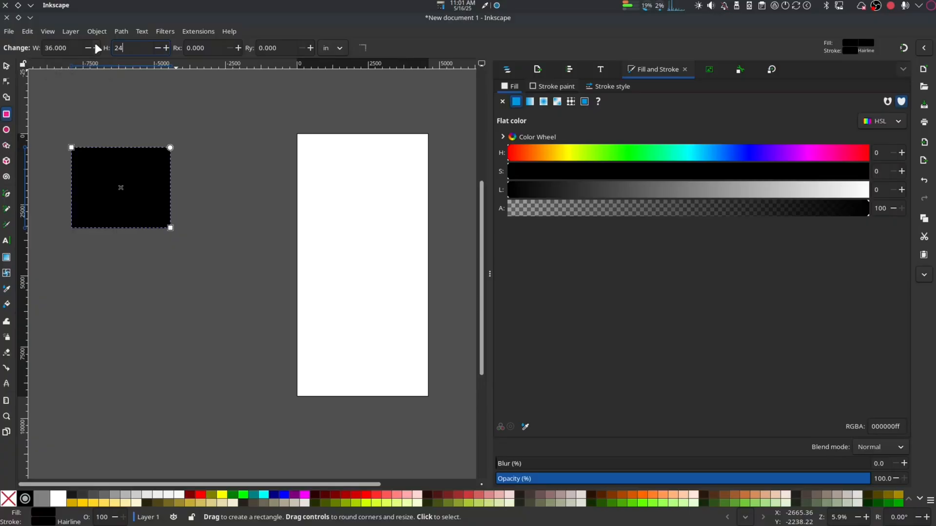
key(Return)
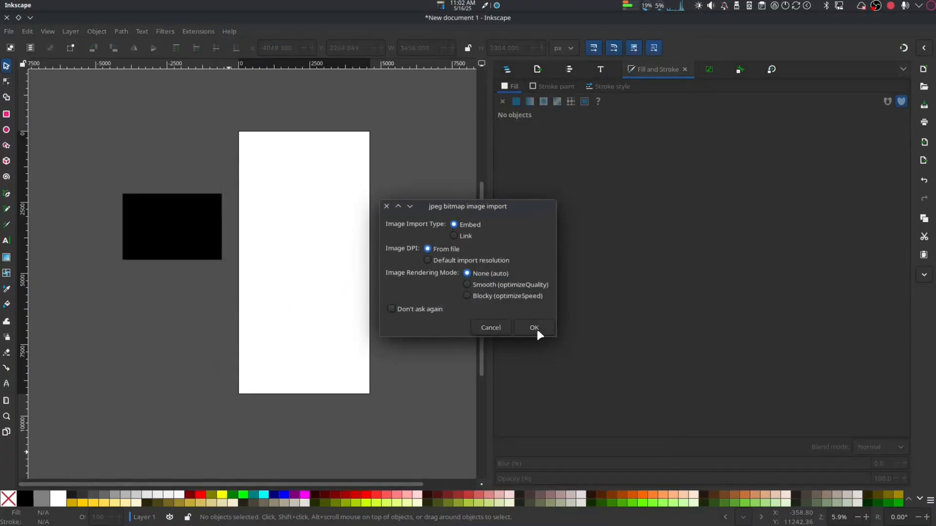
Embed the imported Bigfoot silhouette JPEG over the page
click(533, 327)
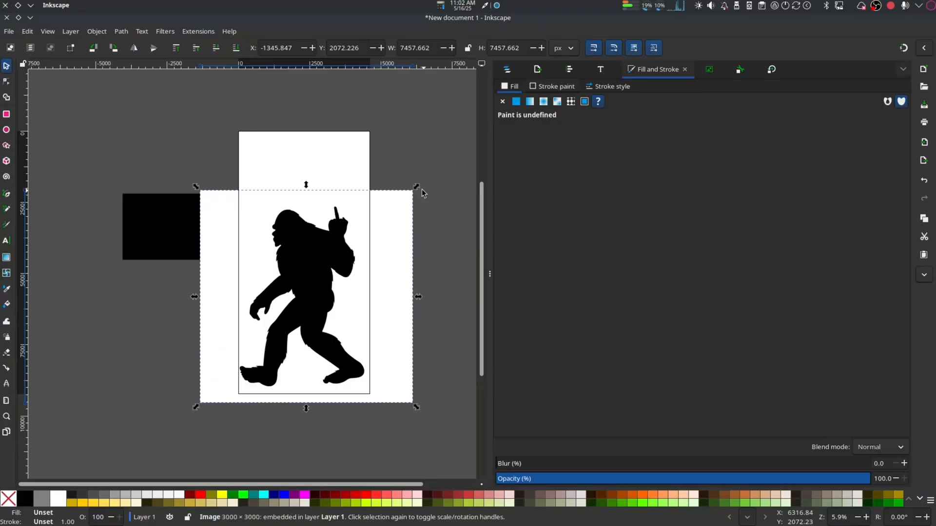
Raise the rectangle above the silhouette and set its fill to No paint
click(161, 226)
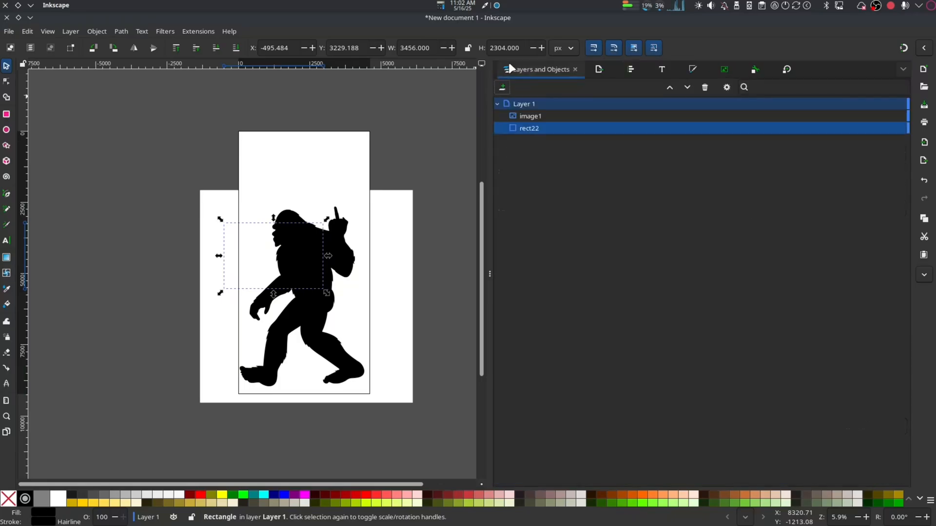
click(668, 87)
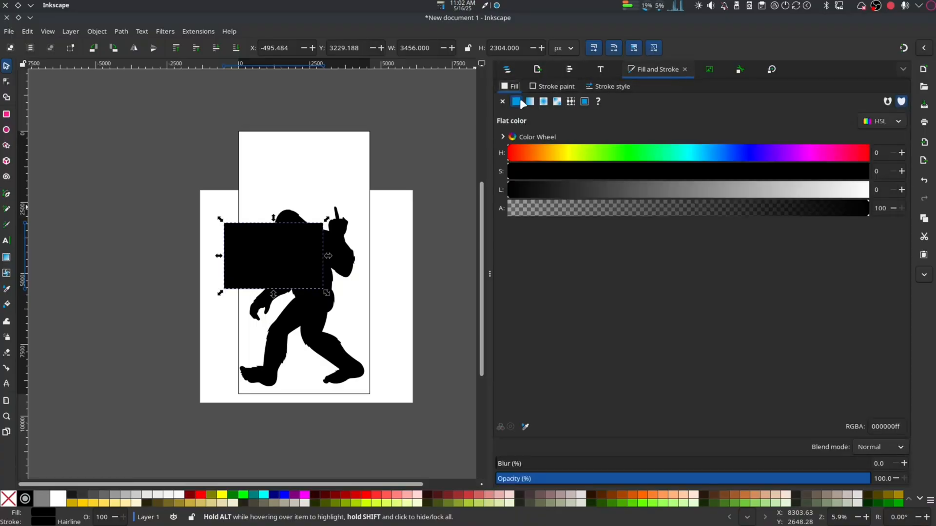
click(502, 101)
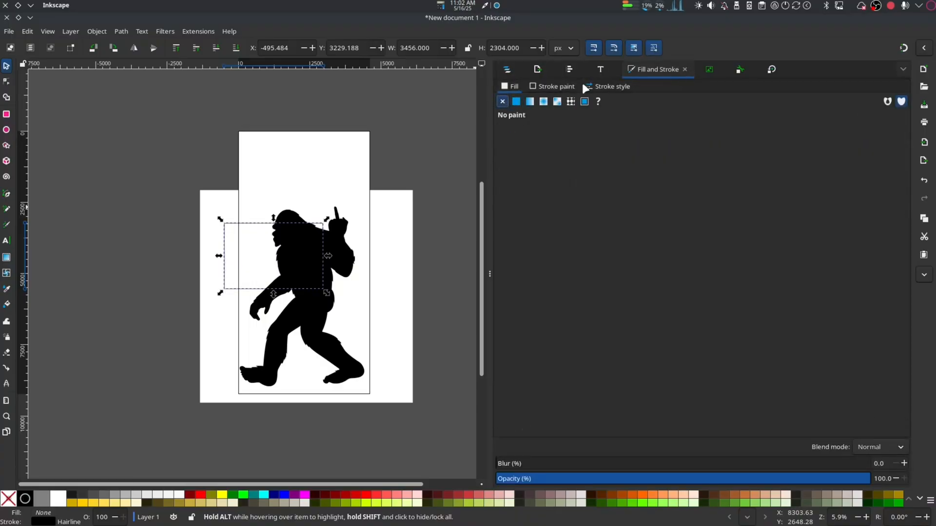
click(612, 86)
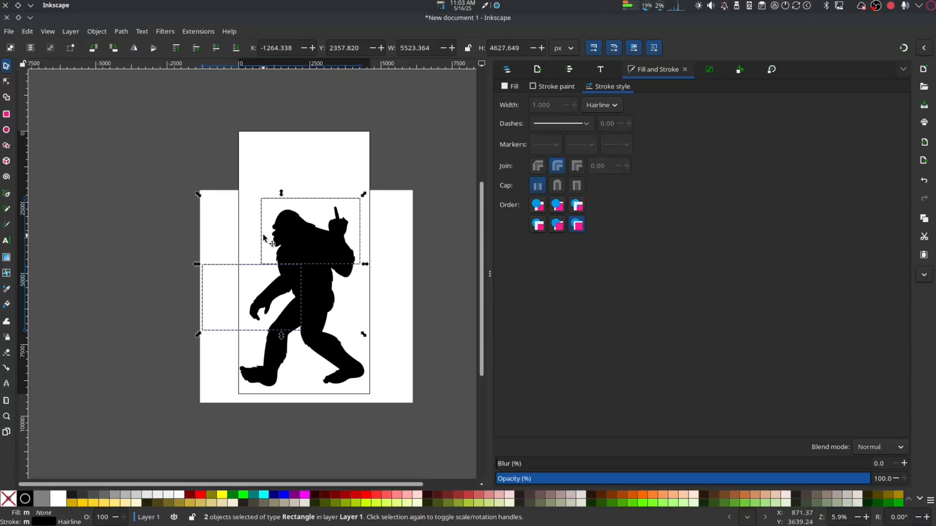
mouse_move(576, 71)
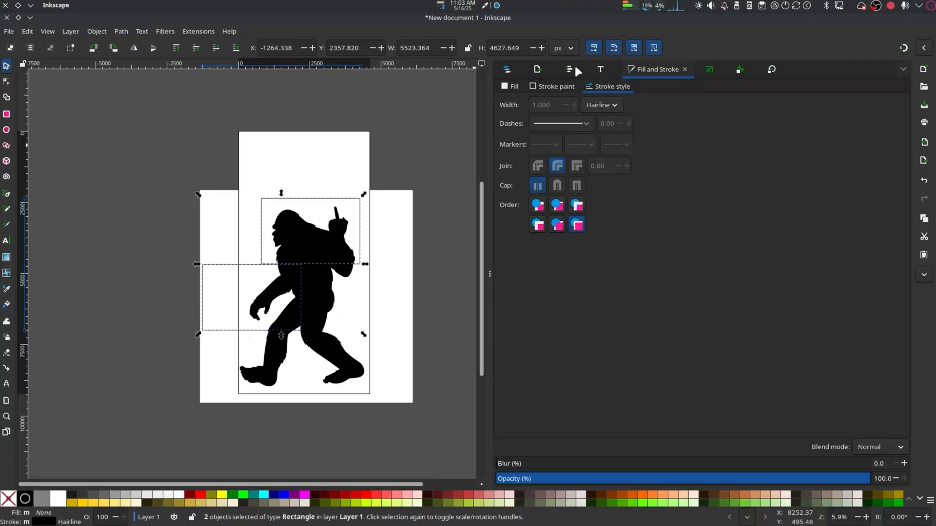
Open Align and Distribute for arranging the box rows
click(567, 69)
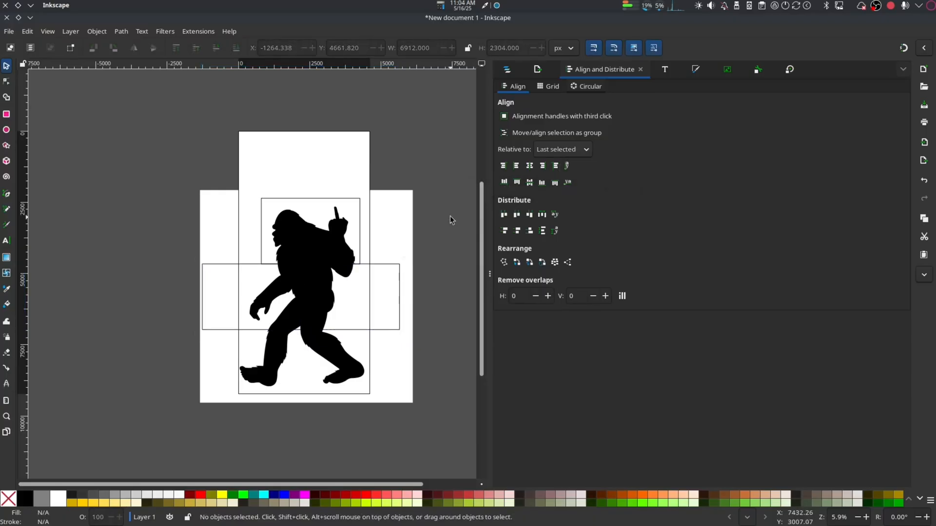
mouse_move(404, 259)
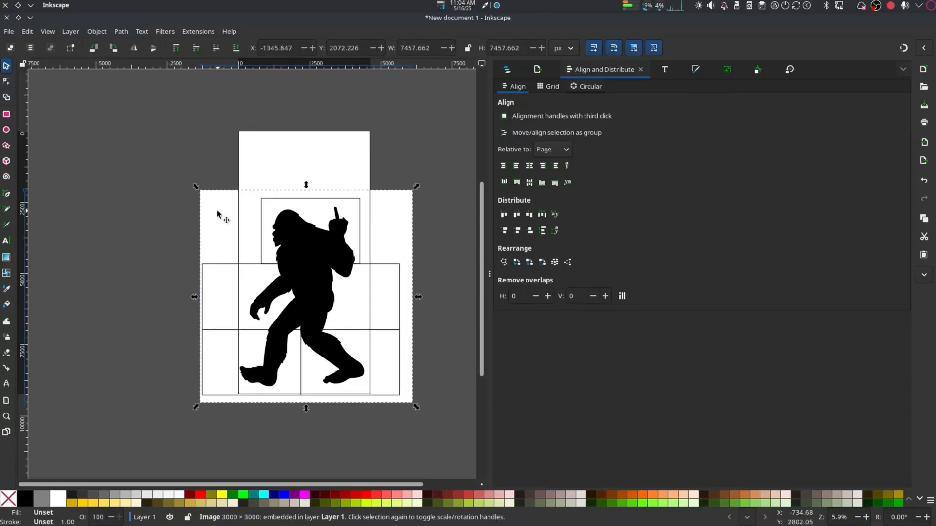
mouse_move(238, 229)
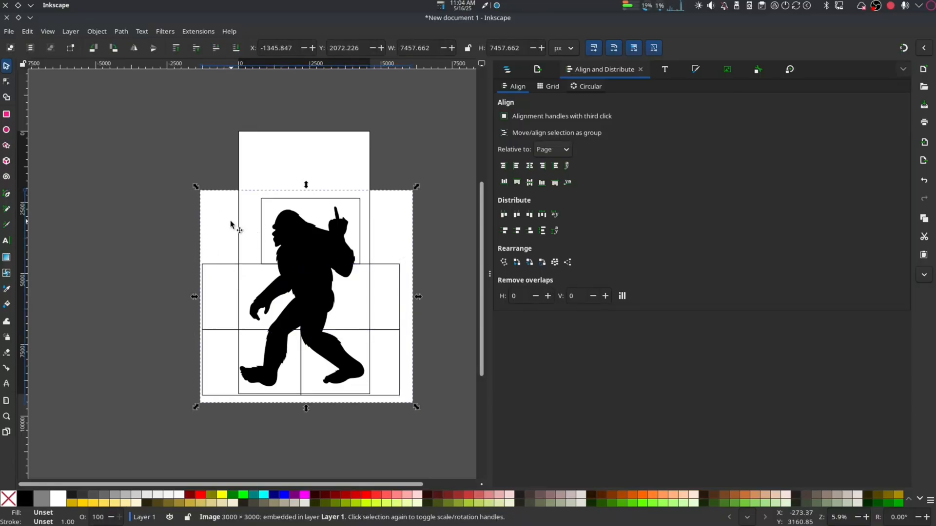
right_click(233, 226)
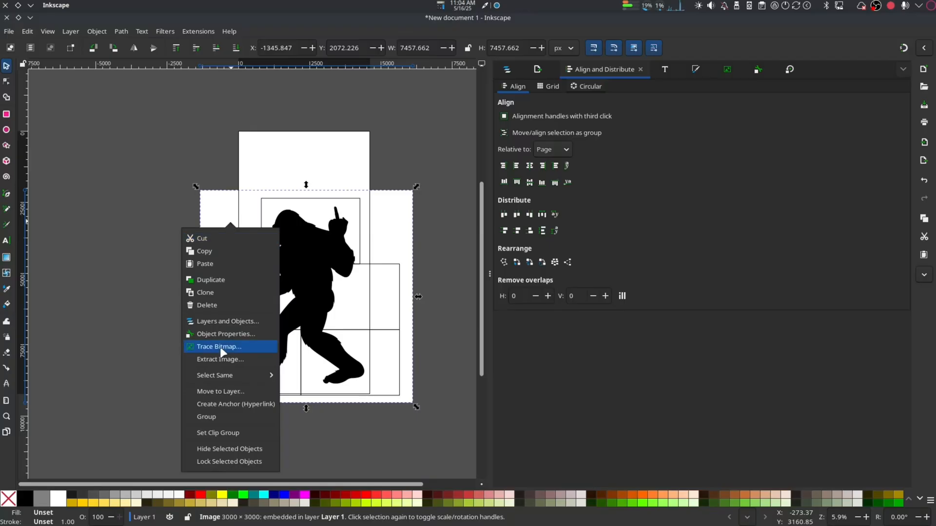
click(219, 346)
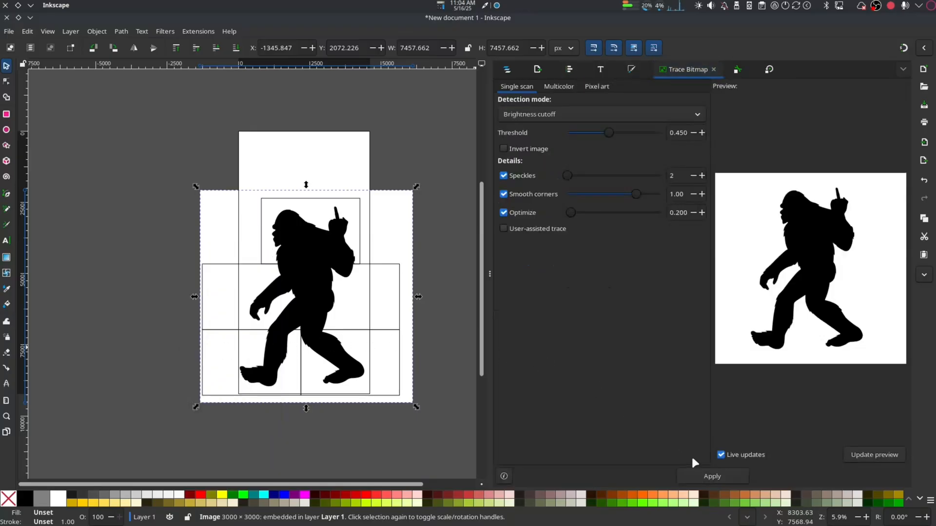
mouse_move(399, 213)
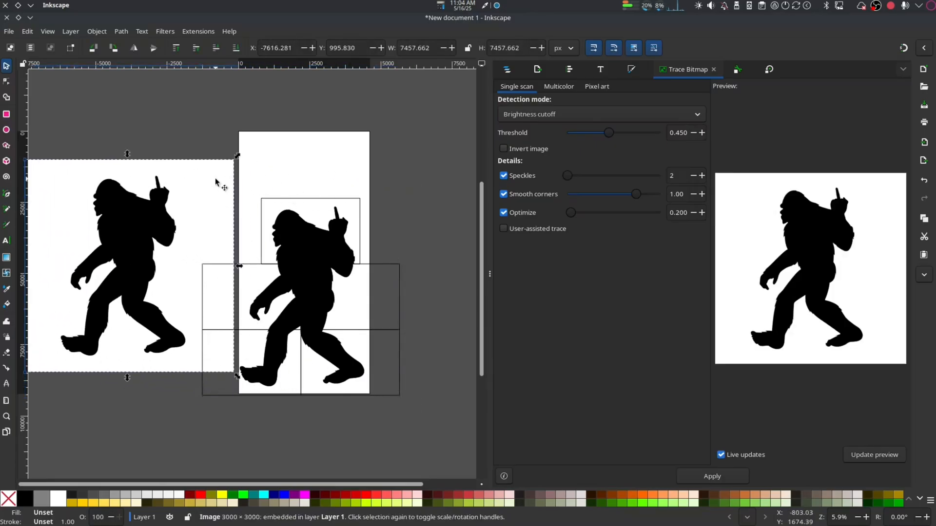
click(200, 267)
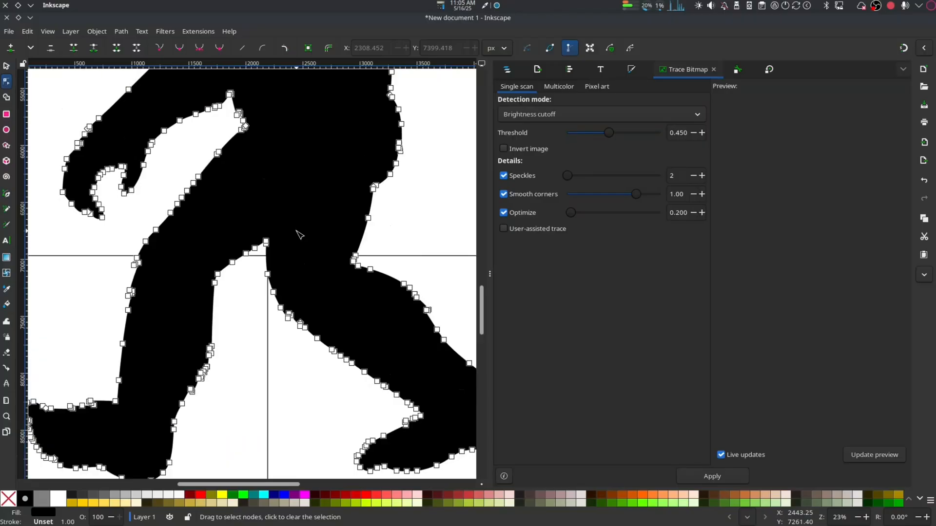
scroll(up, 3)
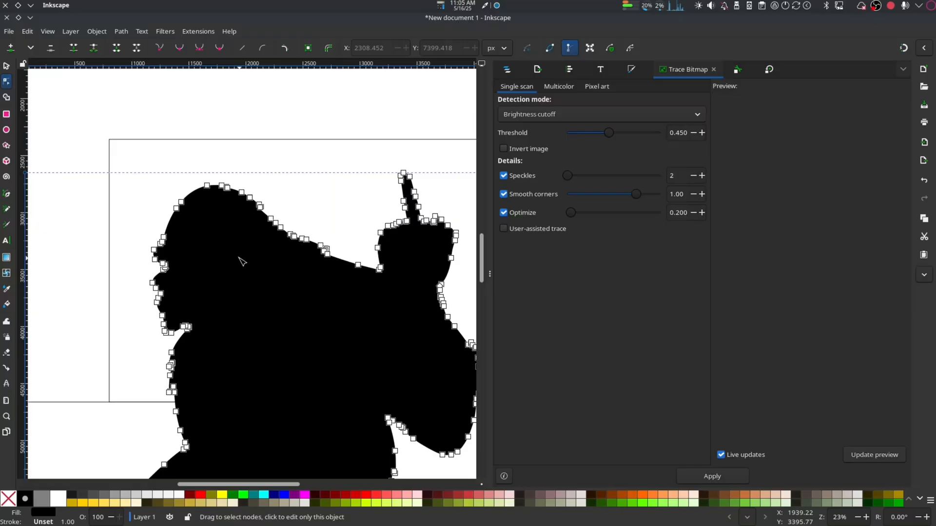
scroll(down, 3)
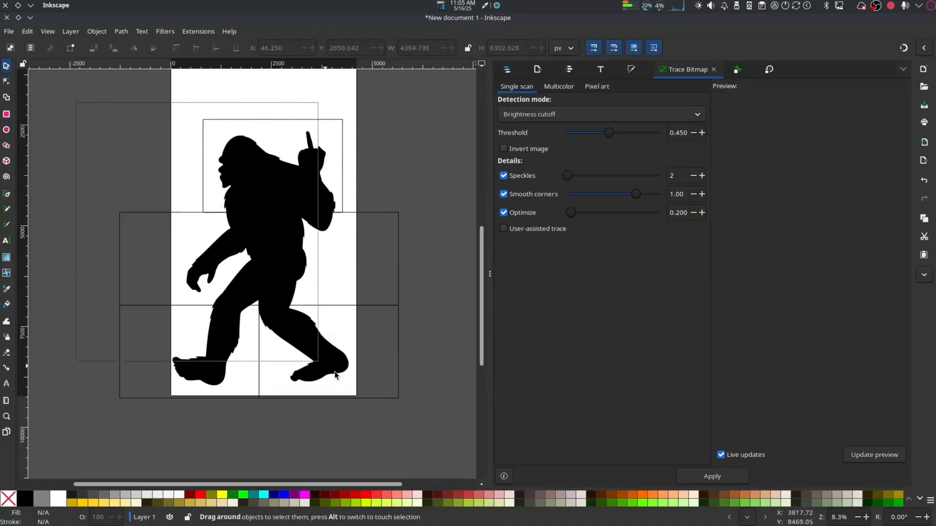
Select the silhouette with all boxes, apply Path > Fracture, and pick one piece
key(ctrl+a)
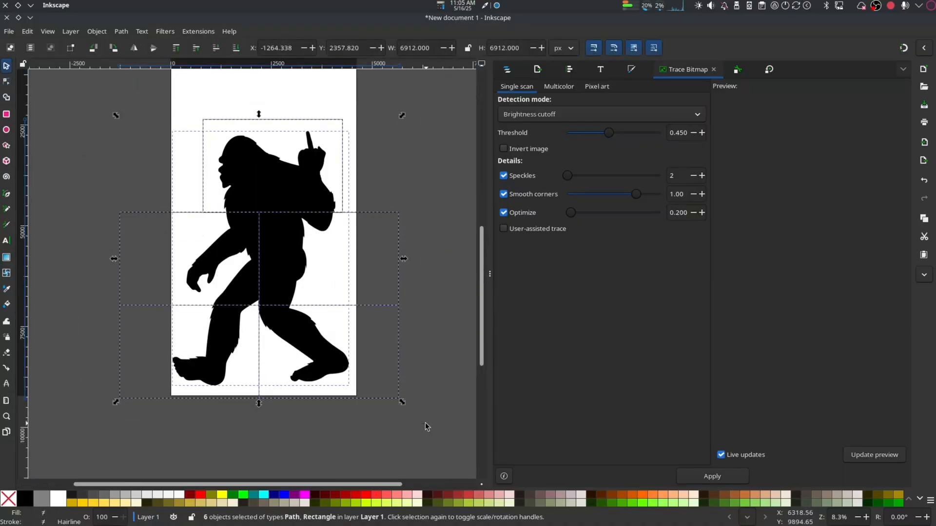
mouse_move(184, 64)
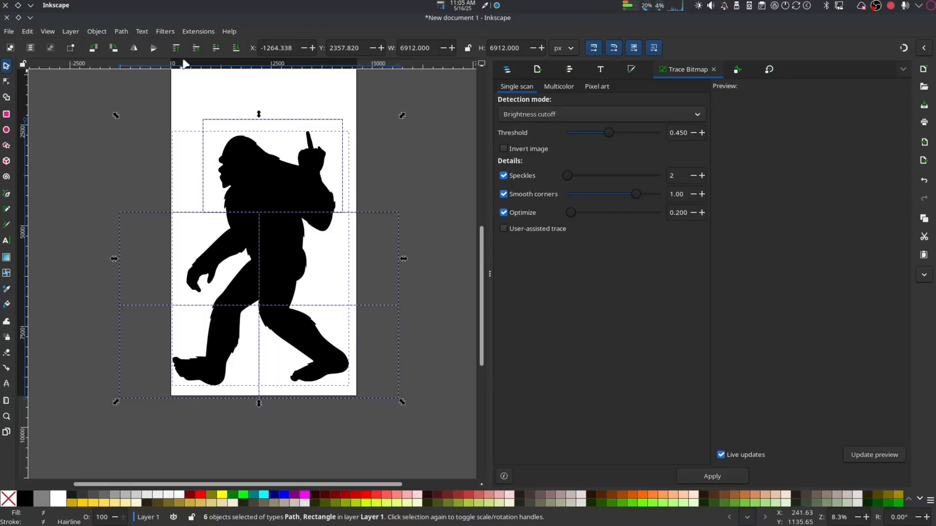
click(120, 31)
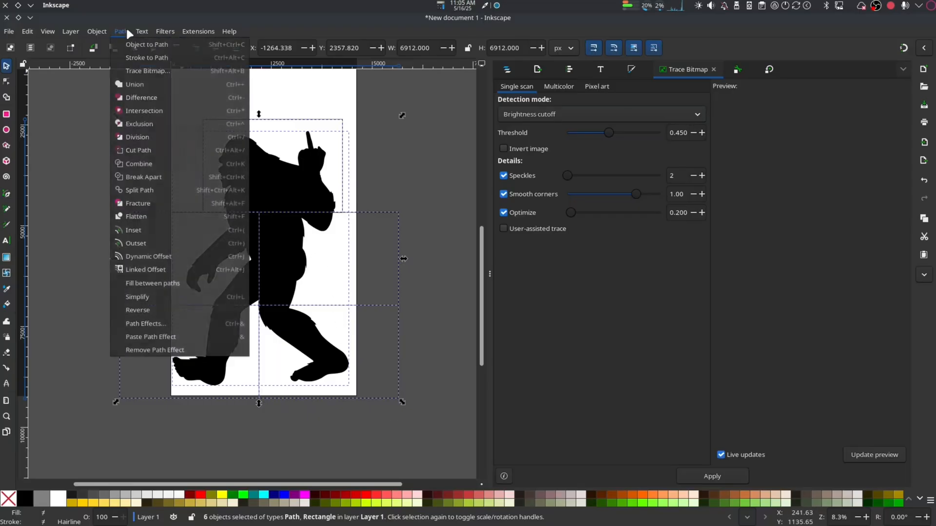
mouse_move(146, 45)
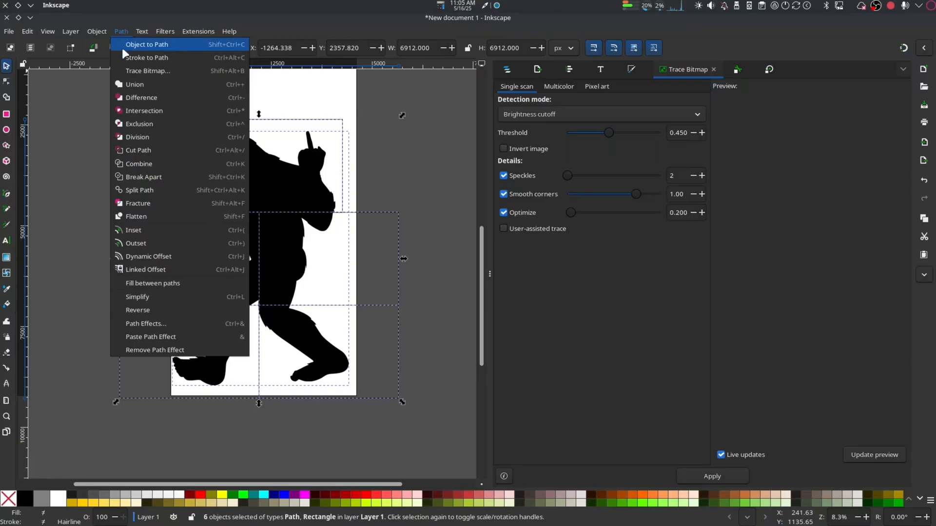
mouse_move(135, 207)
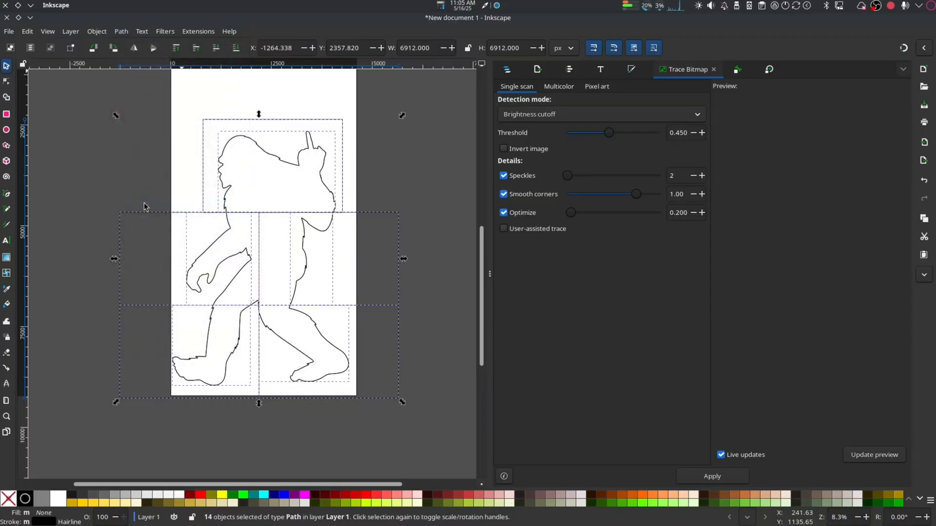
click(144, 202)
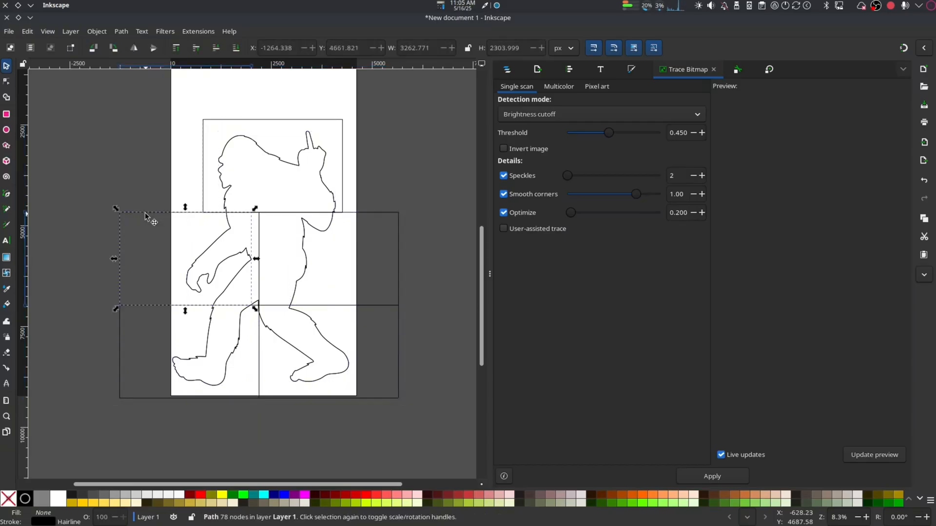
Clear the empty box fragments, set the arm piece against the body, and select the upper piece
click(205, 173)
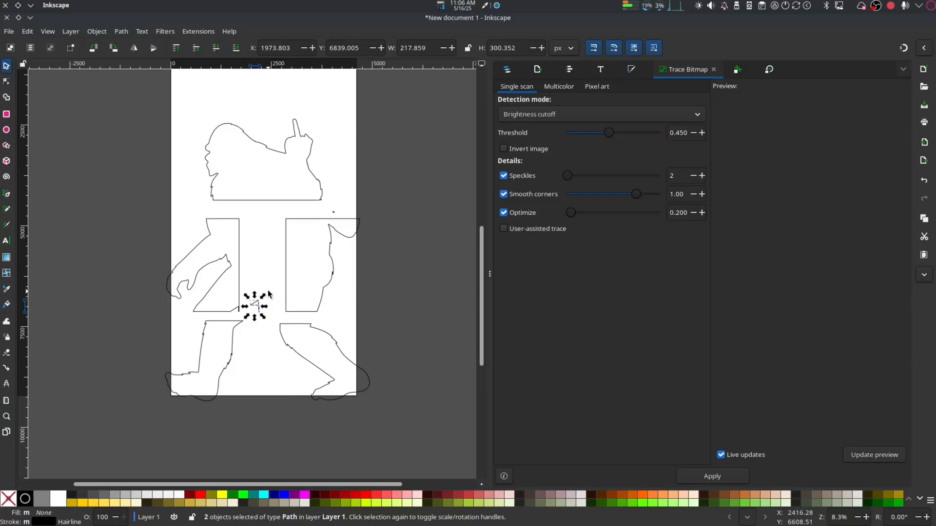
mouse_move(271, 297)
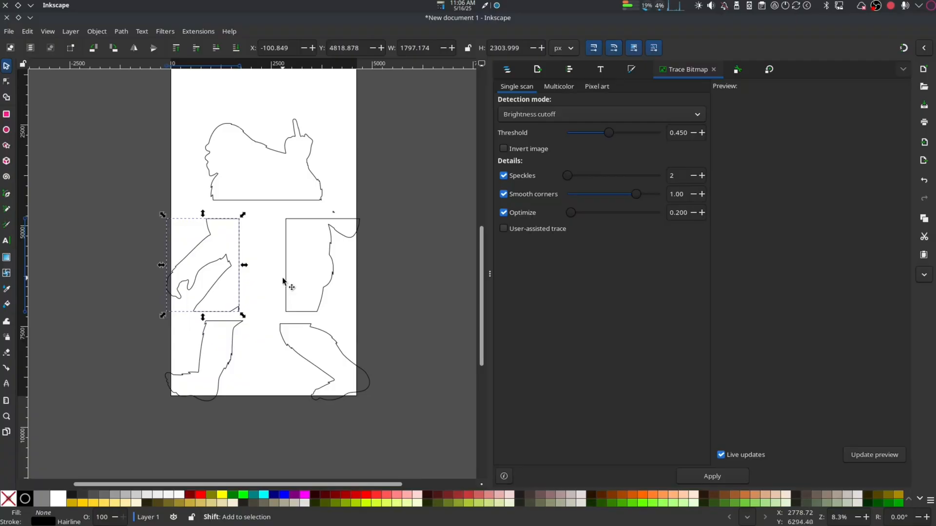
click(319, 263)
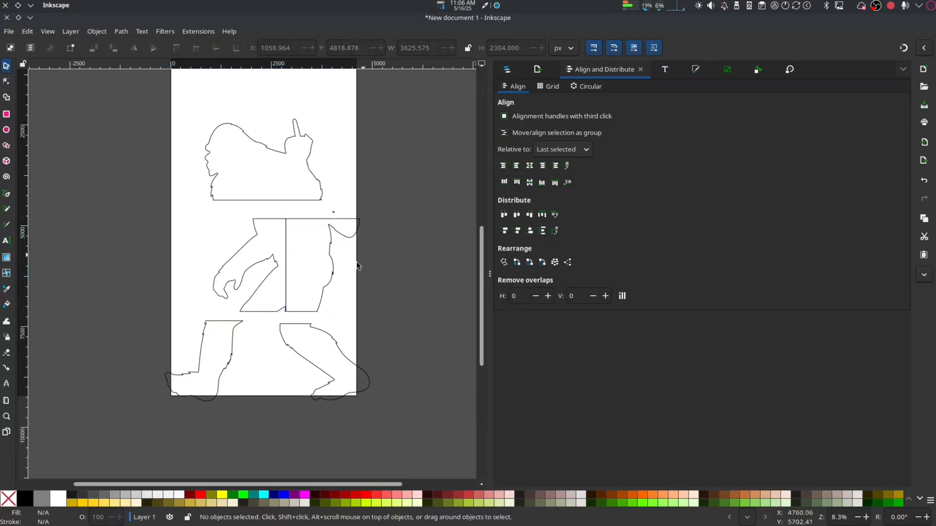
click(323, 359)
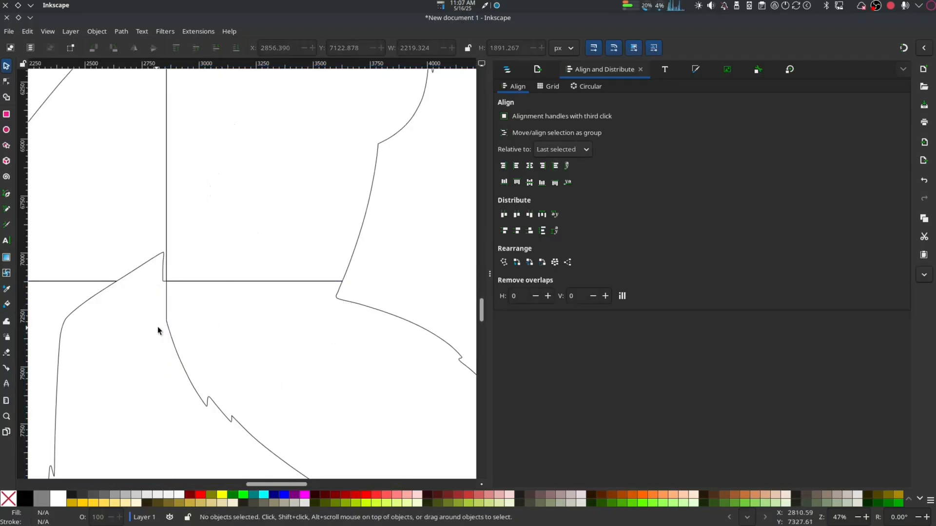
mouse_move(173, 327)
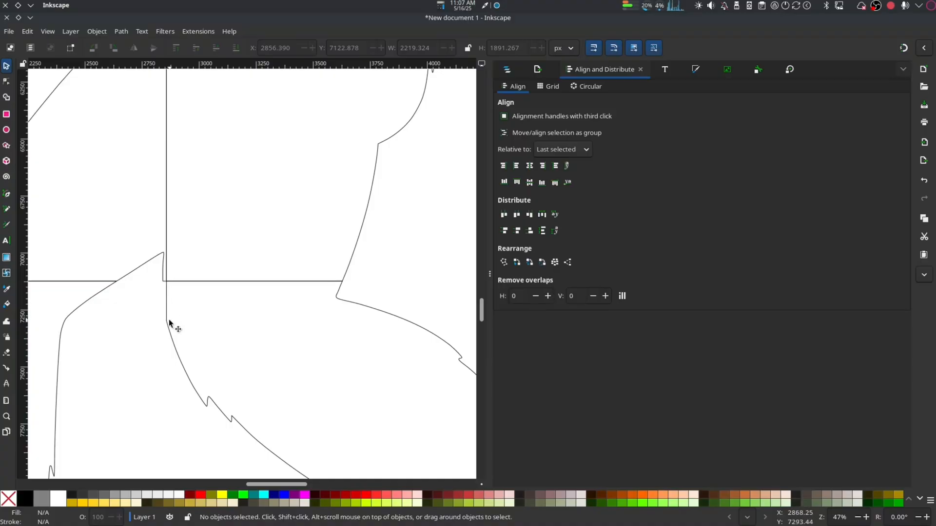
scroll(up, 3)
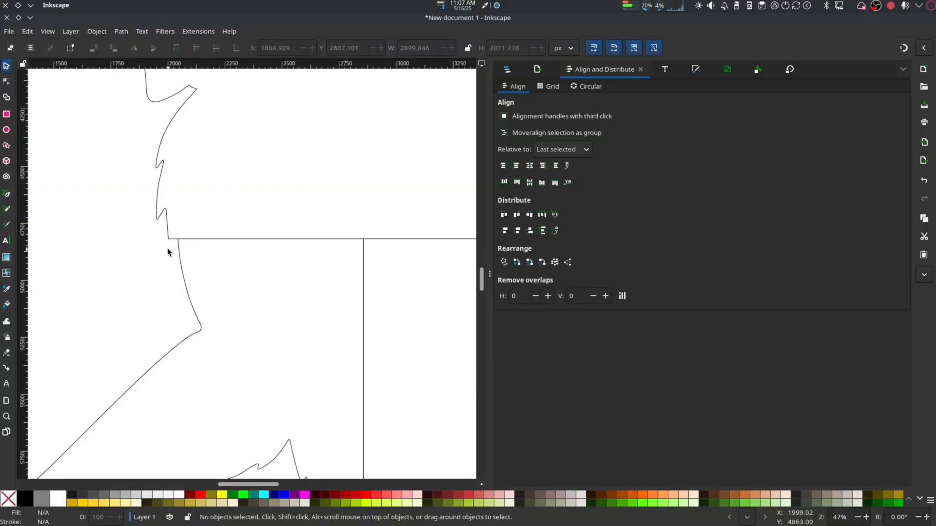
mouse_move(160, 236)
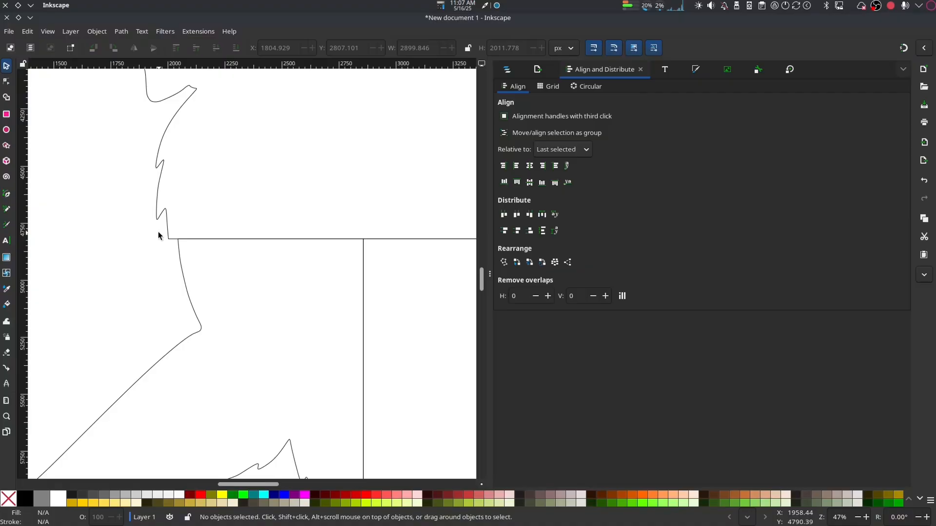
click(168, 233)
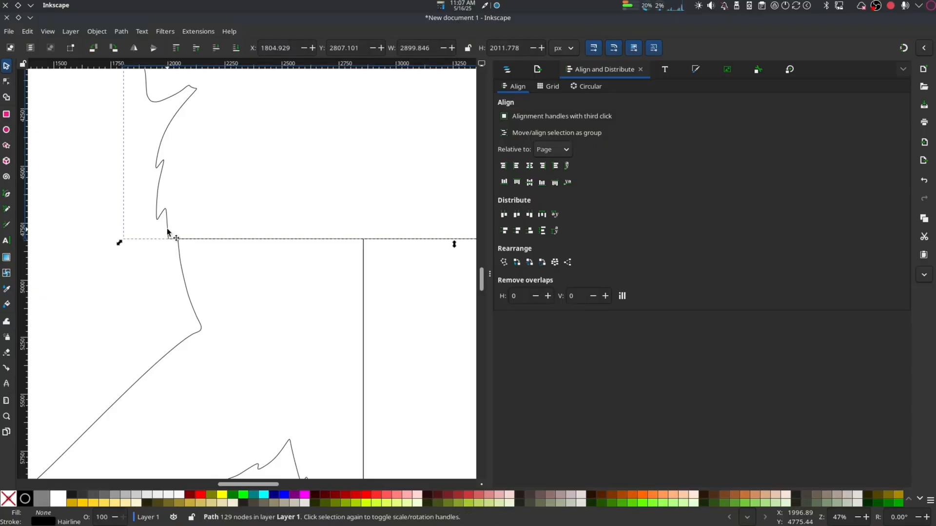
Nudge the upper piece's corner nodes at the seam with the Node tool
click(8, 81)
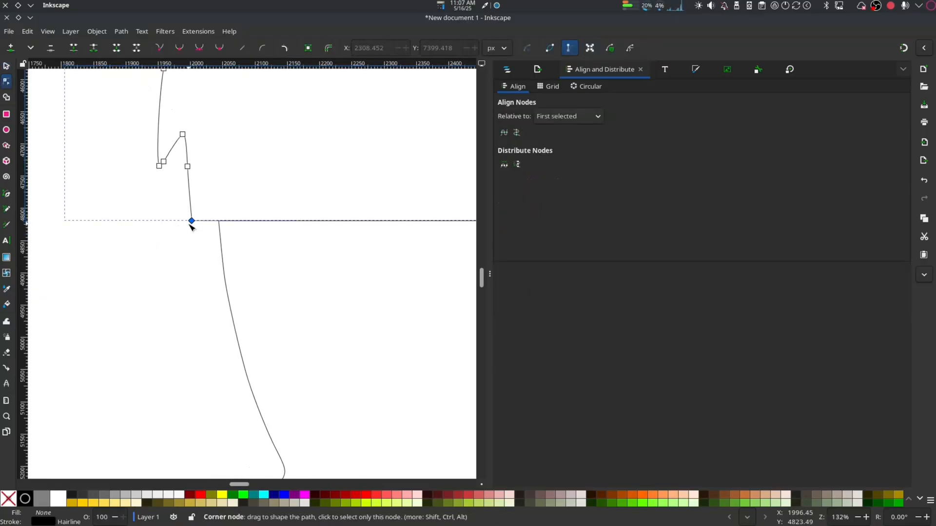
mouse_move(214, 226)
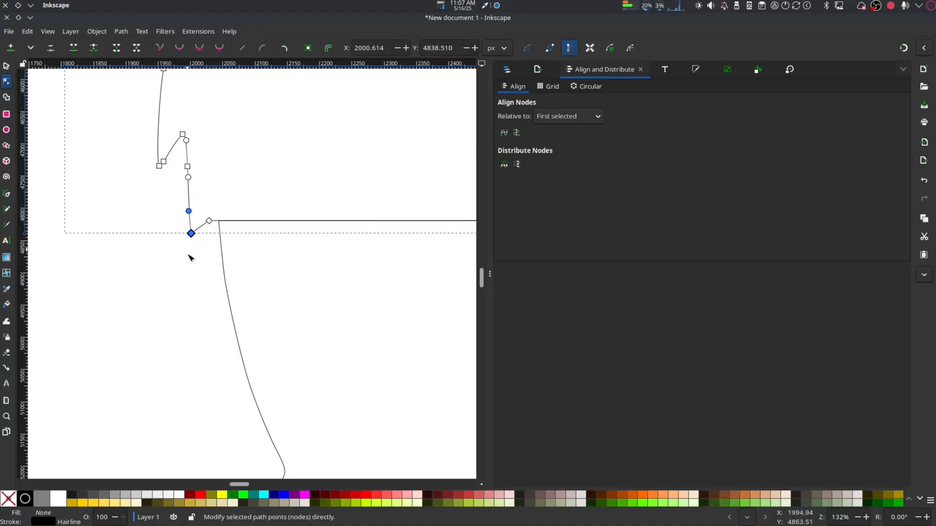
mouse_move(190, 218)
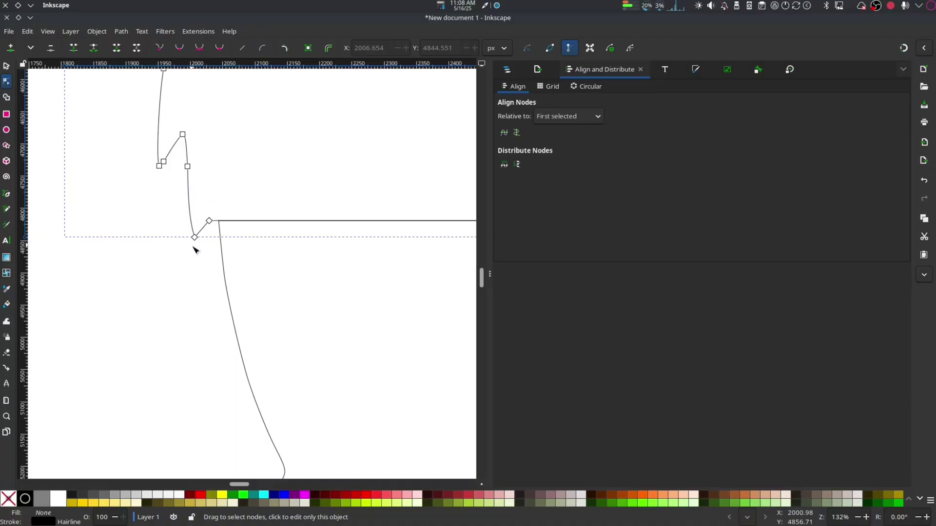
scroll(down, 3)
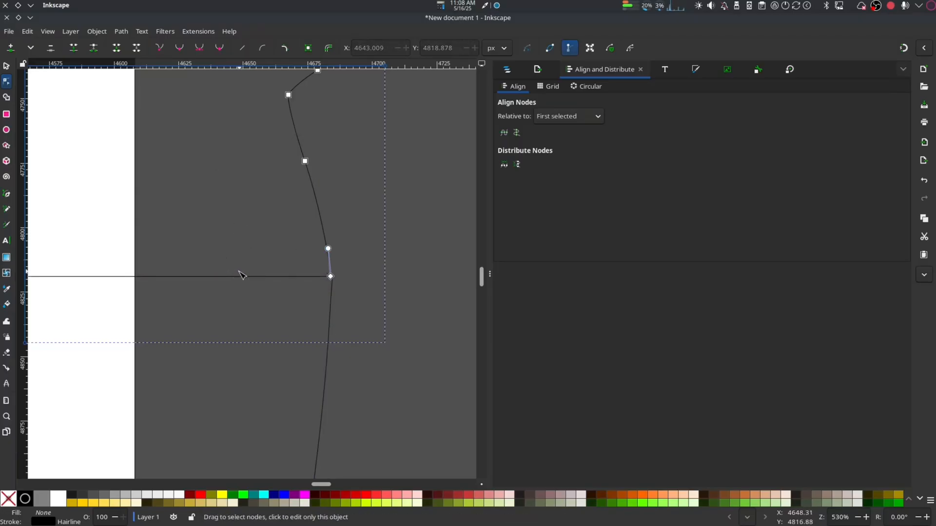
scroll(down, 3)
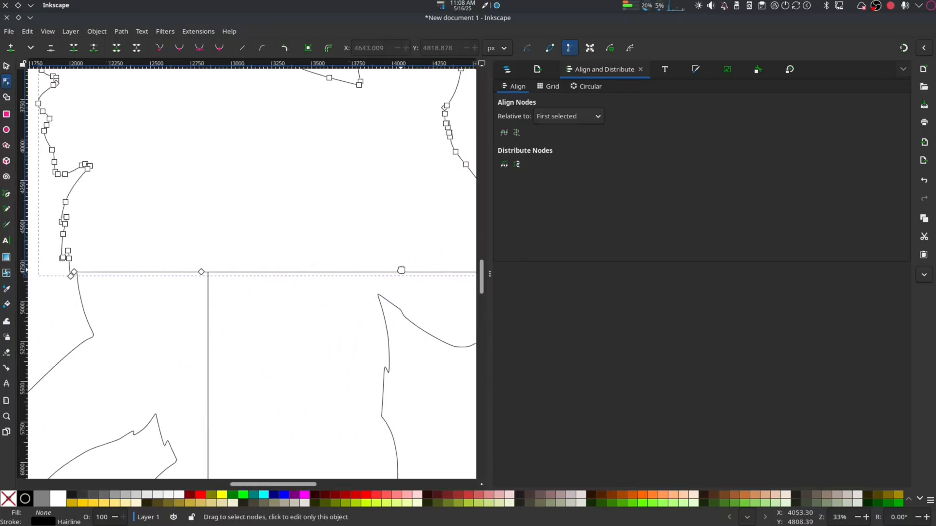
scroll(right, 3)
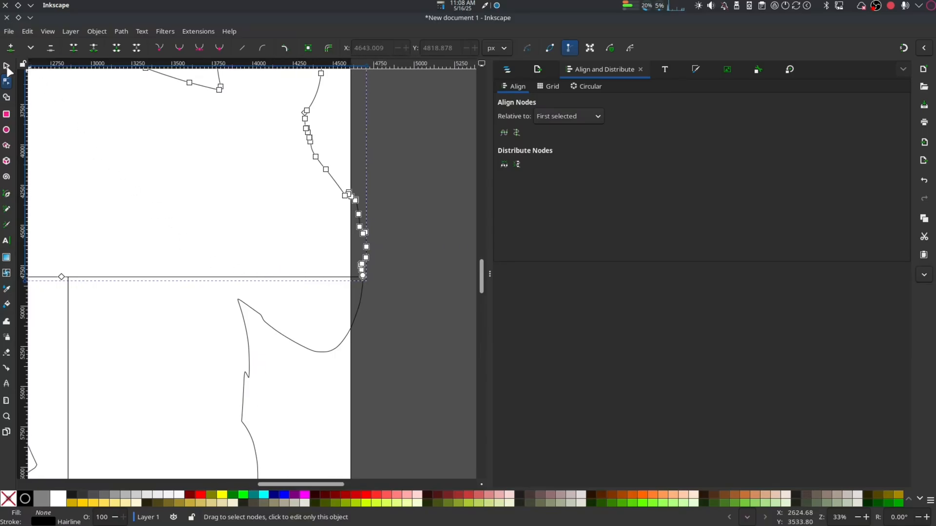
click(8, 65)
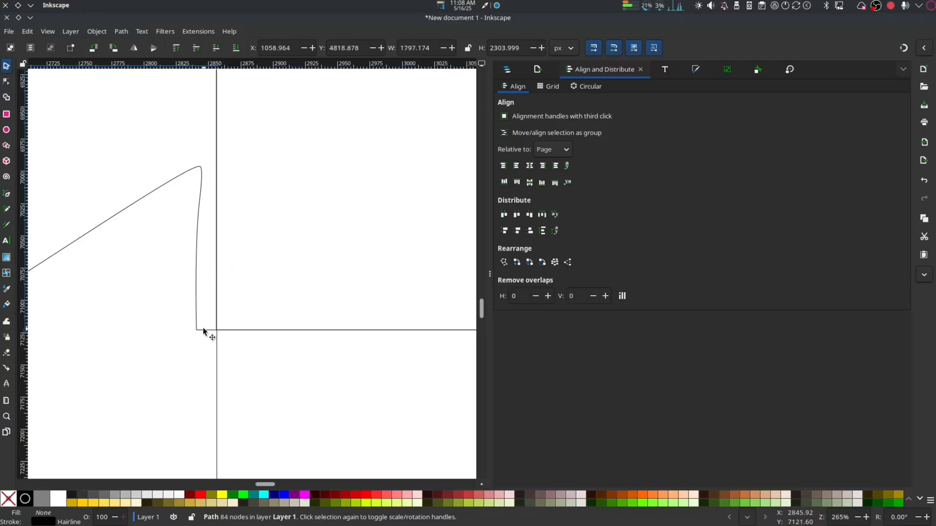
Select the Bigfoot outline piece together with the neighbouring cut edge to align them
click(7, 82)
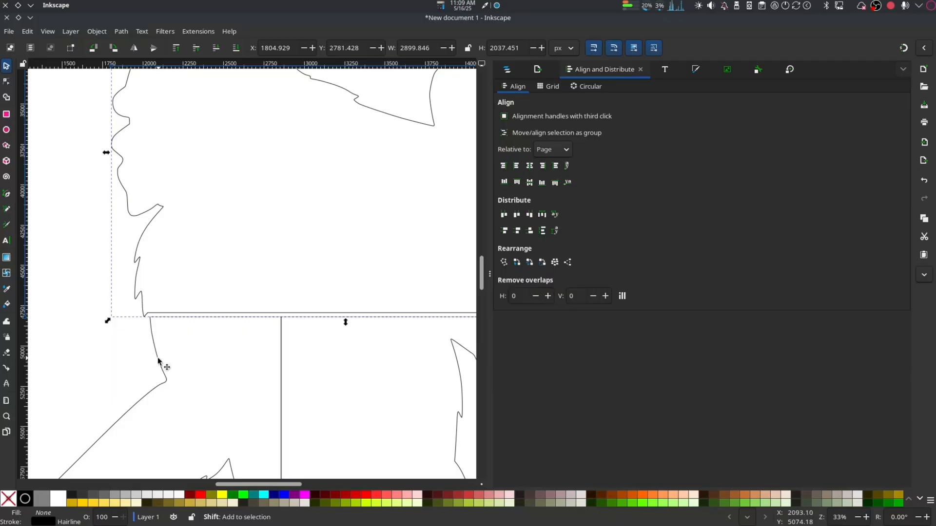
click(243, 307)
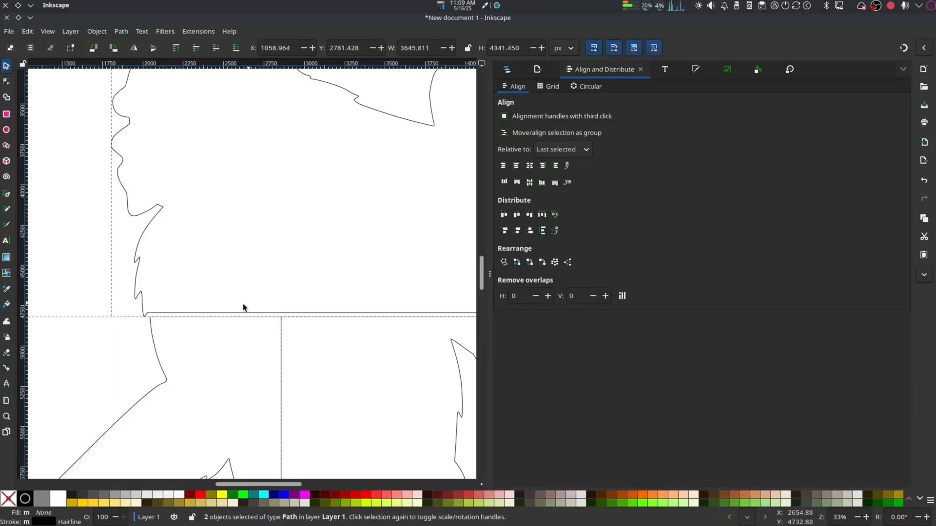
click(242, 308)
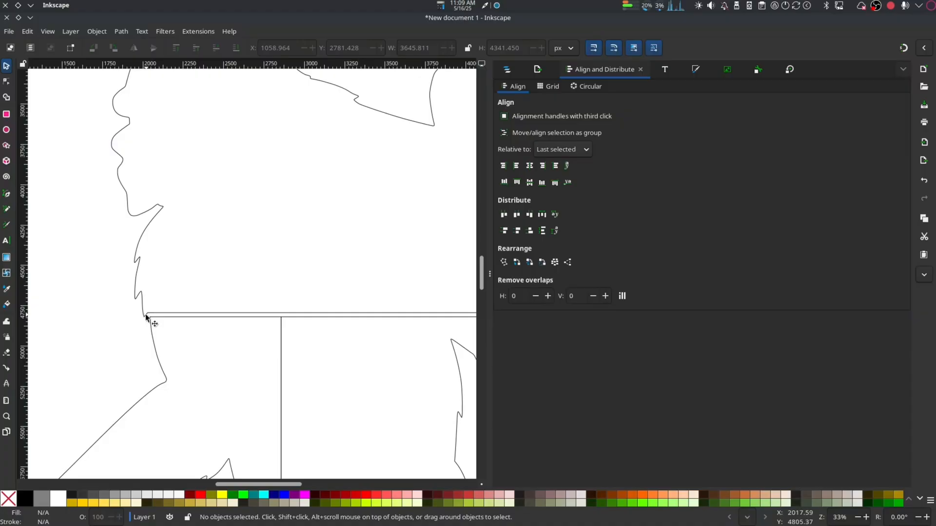
scroll(down, 3)
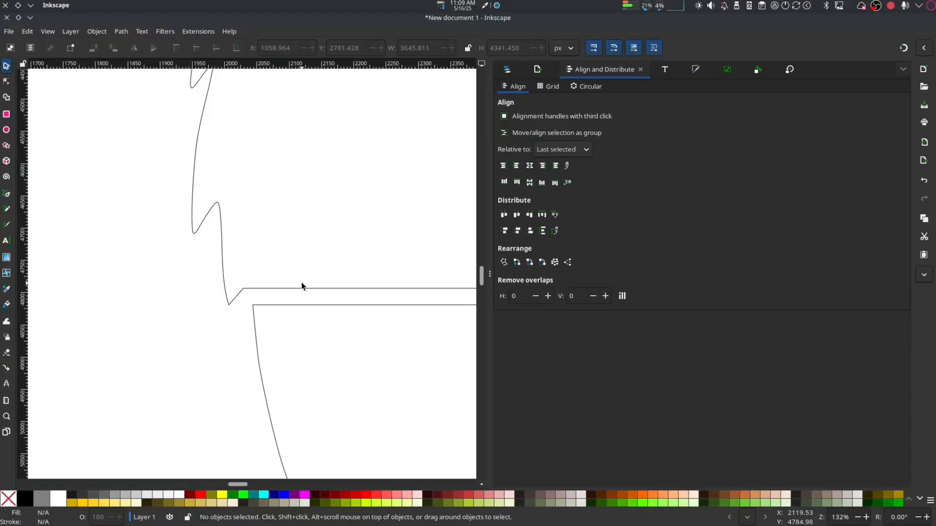
click(301, 292)
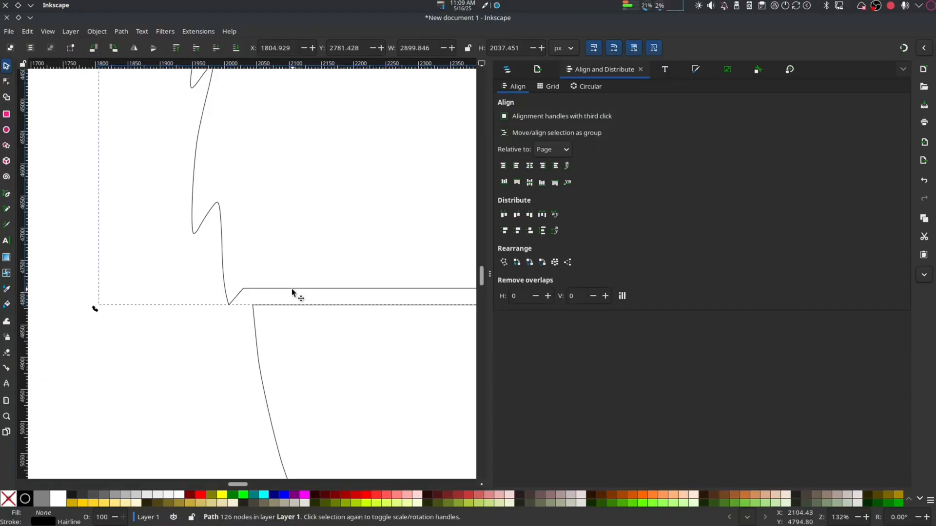
click(8, 80)
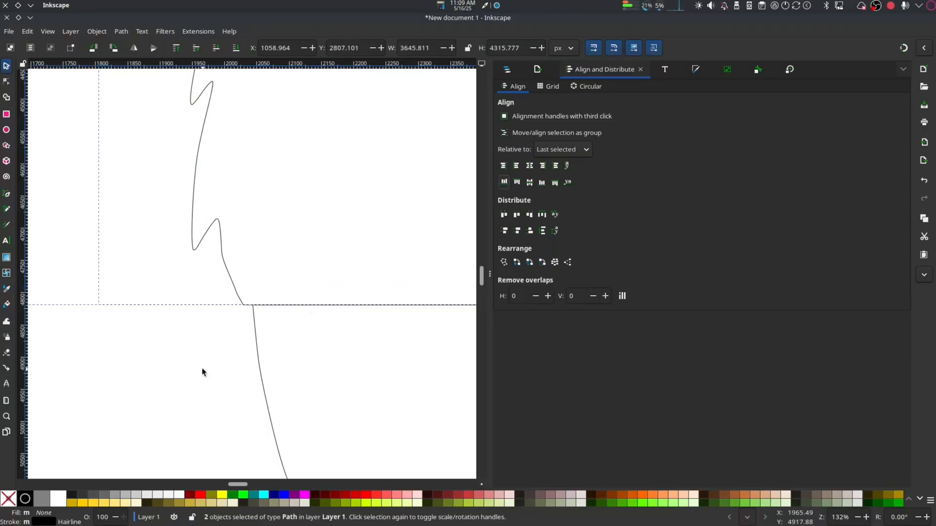
Adjust the junction nodes where the outline meets the cut edge
click(7, 82)
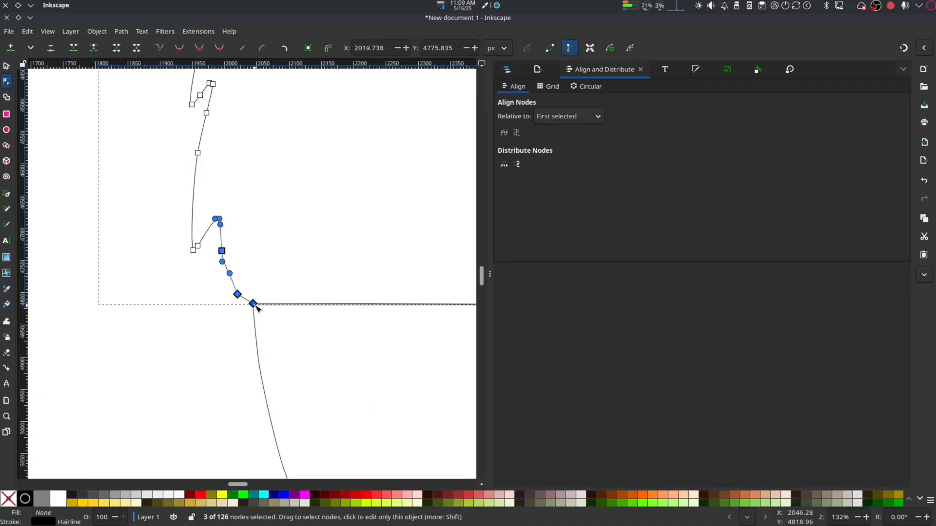
click(8, 66)
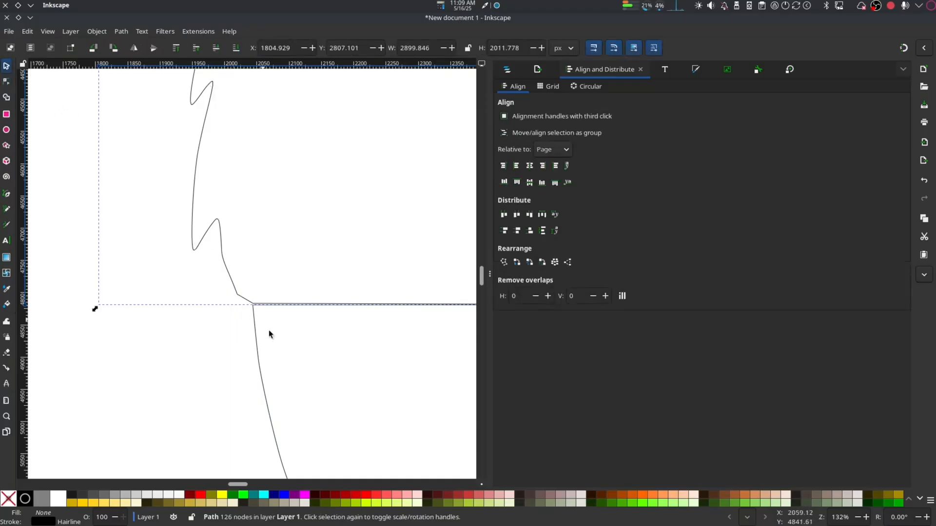
scroll(up, 3)
text(3)
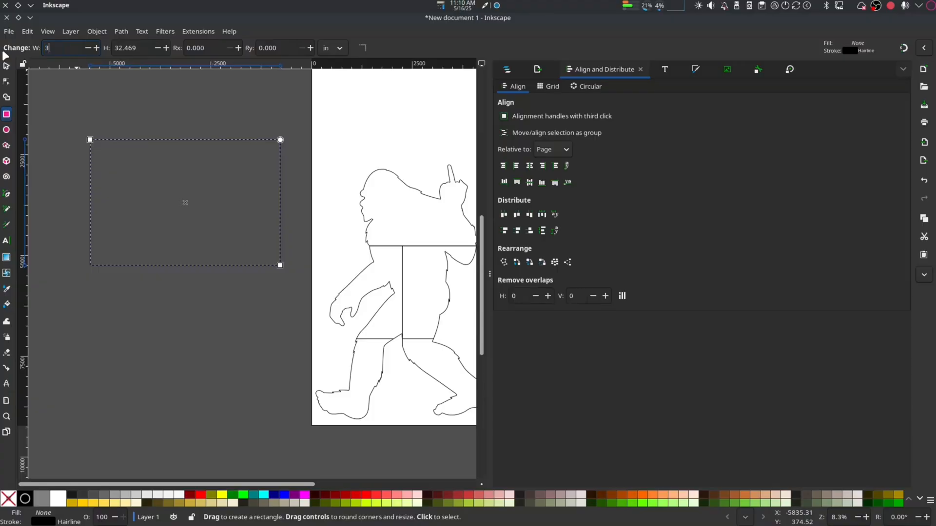
Give the box a 24 in height and settle leg pieces inside the 36×24 boxes
text(24)
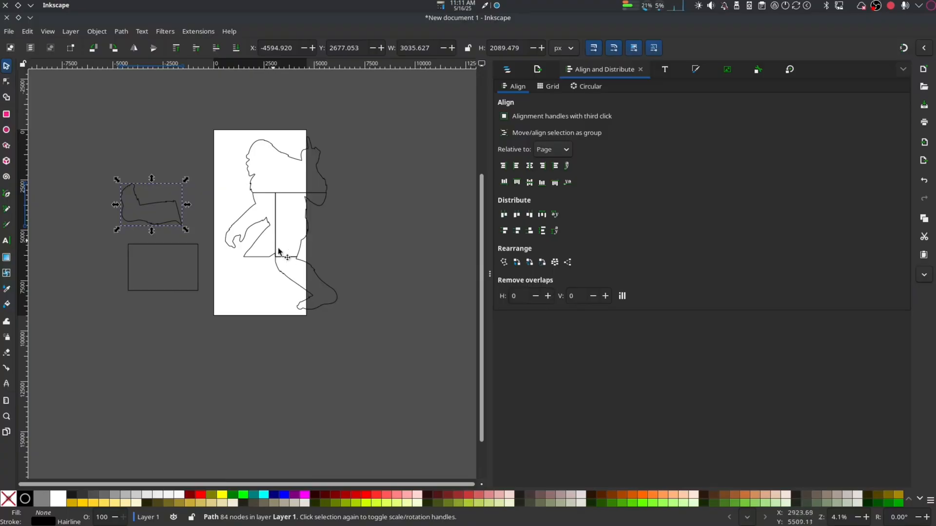
drag(151, 202, 163, 268)
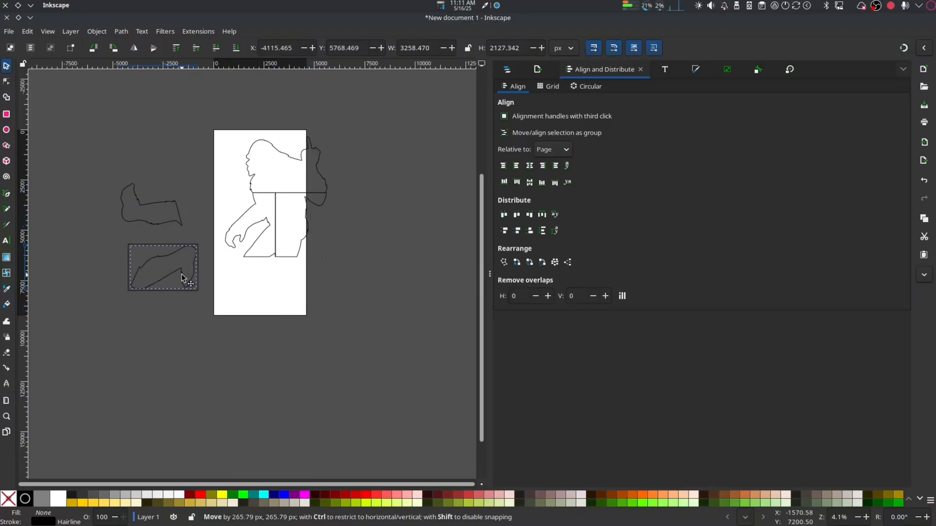
click(163, 267)
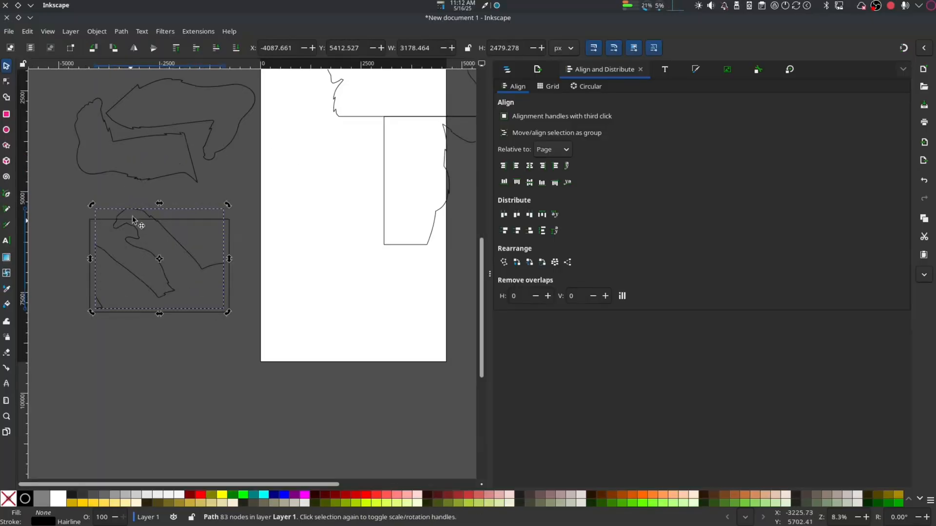
mouse_move(165, 275)
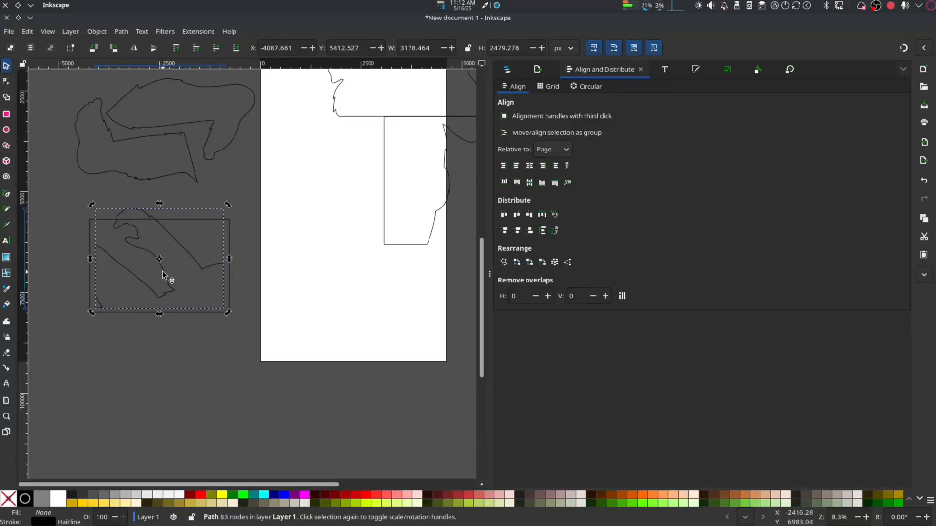
drag(160, 258, 152, 376)
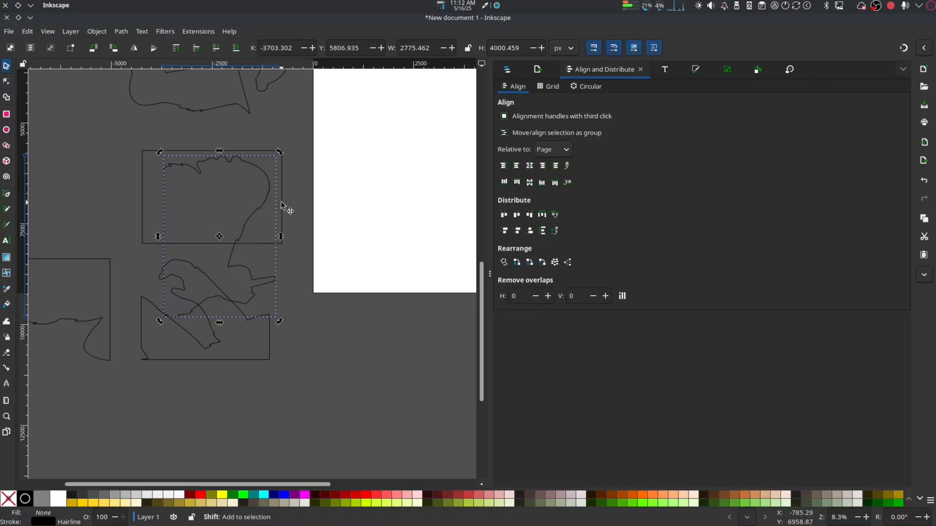
click(141, 31)
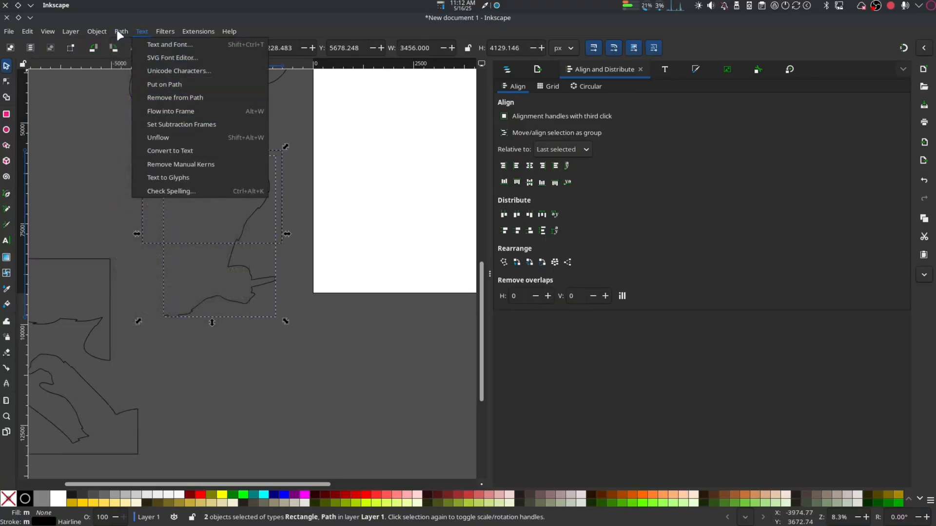
click(120, 31)
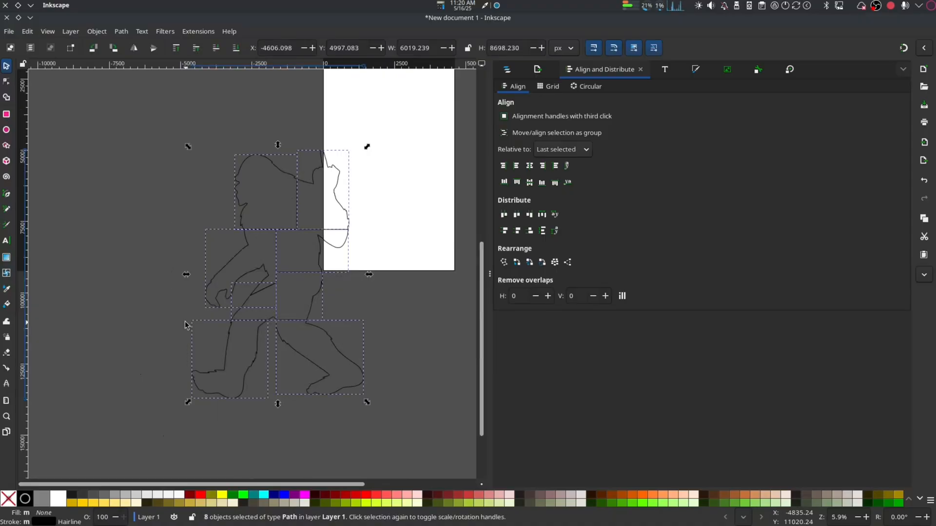
mouse_move(398, 301)
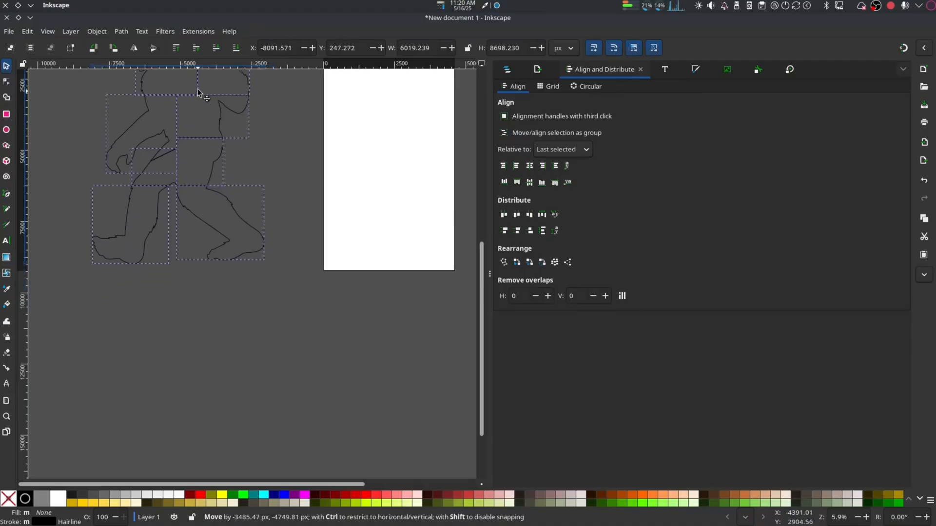
Stack a copy of the empty cut-bed box below the first and pick a piece to place
click(309, 191)
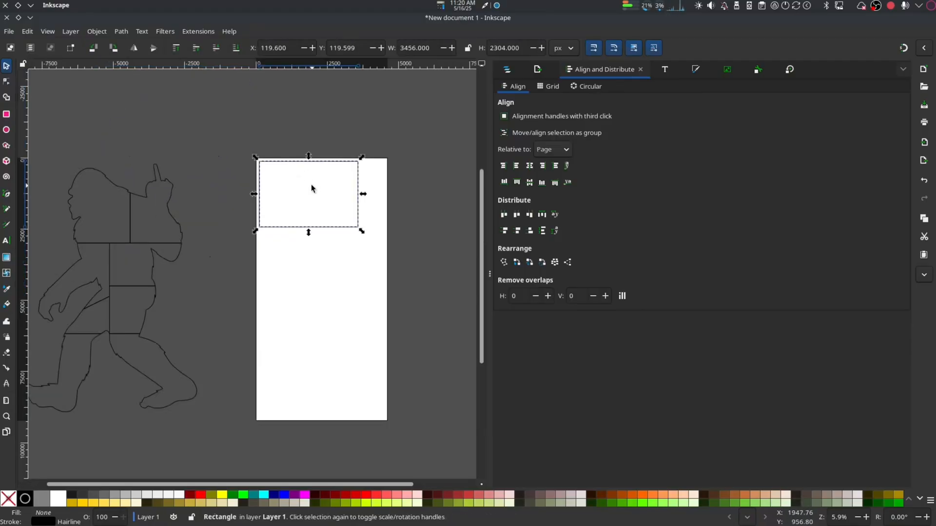
drag(309, 173, 309, 227)
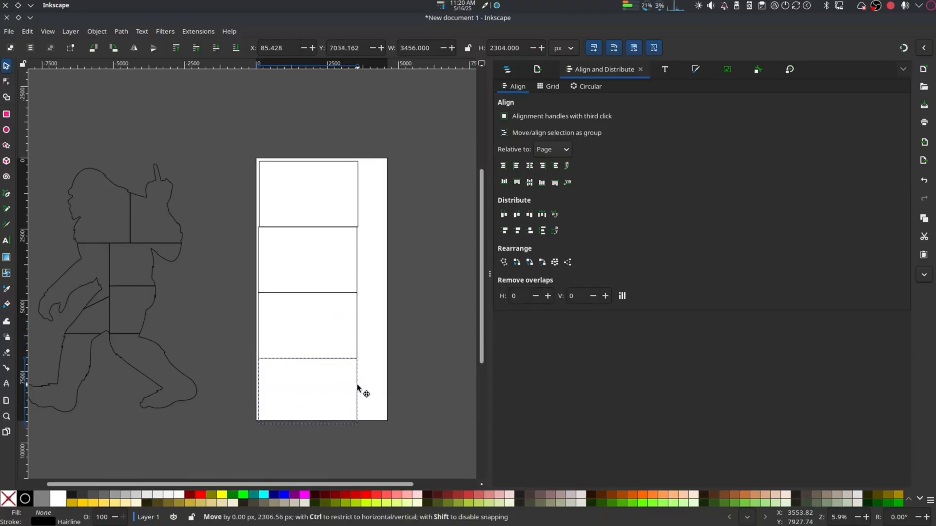
click(308, 391)
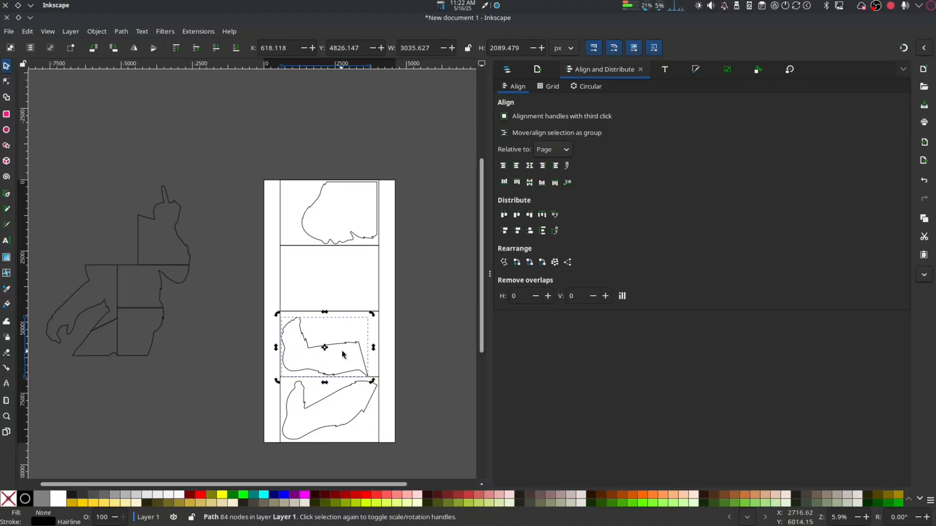
Select a bigfoot piece to bring up rotation handles for fitting it into a box
scroll(up, 3)
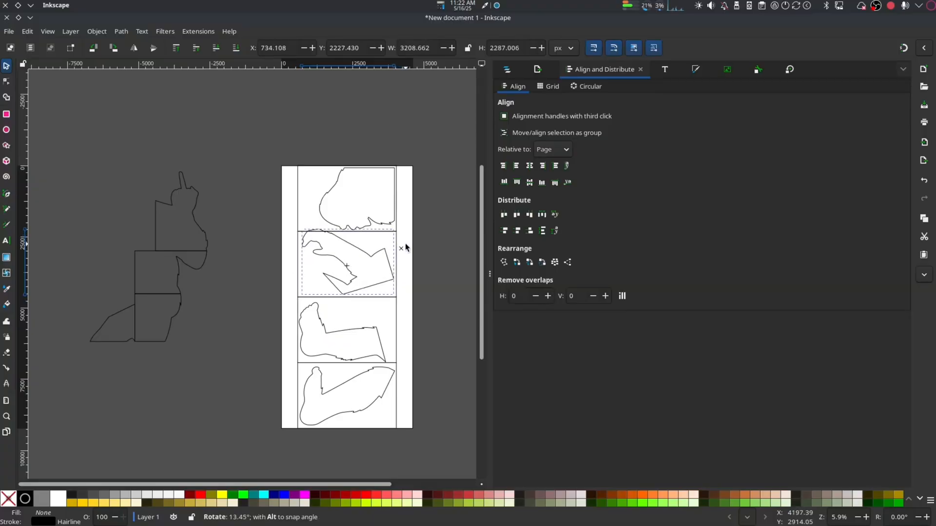
click(346, 263)
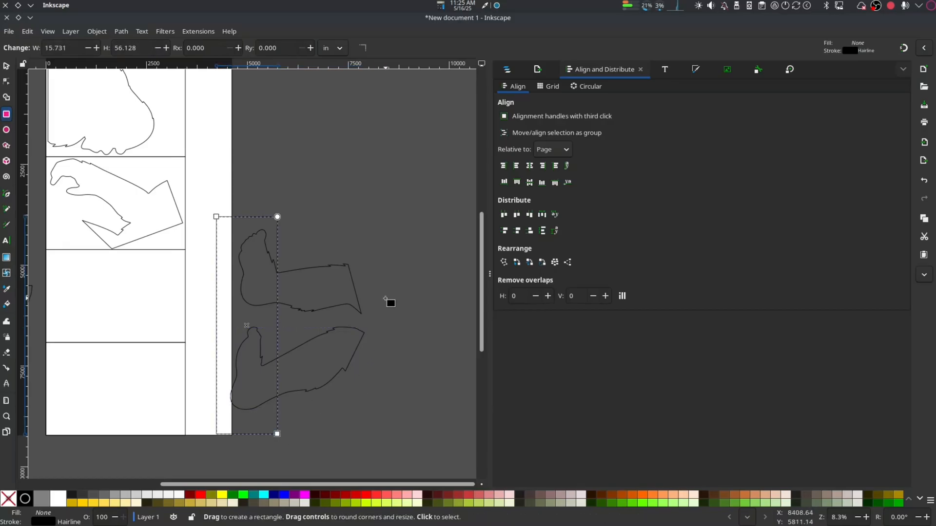
Shift-select all leftover bigfoot pieces for moving into the boxes
click(7, 66)
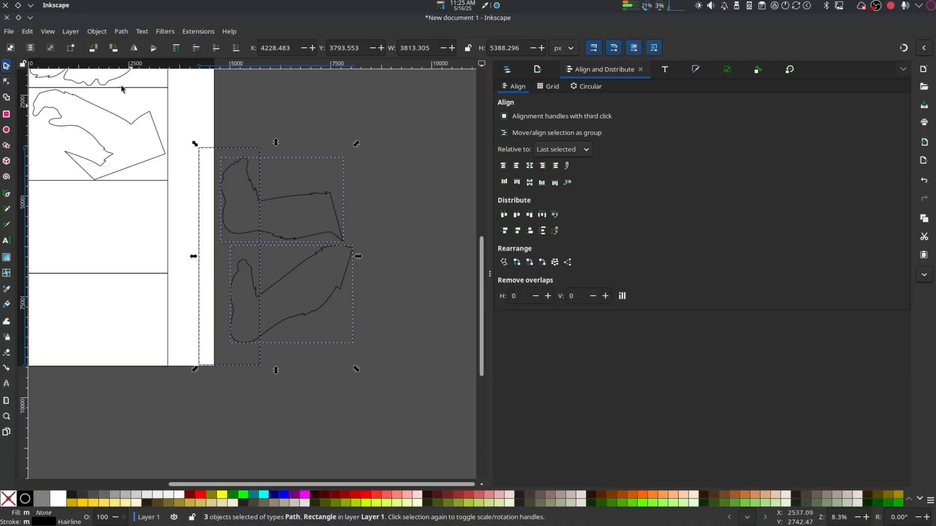
click(121, 31)
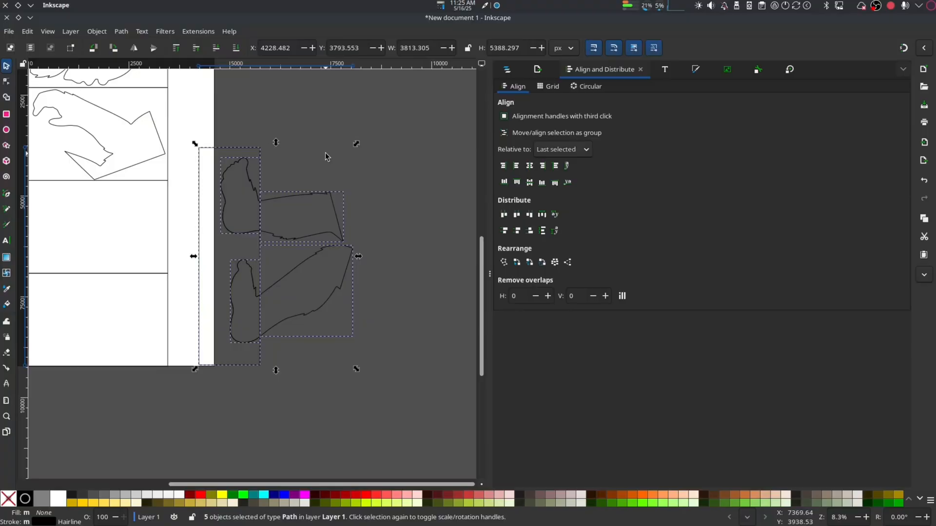
click(120, 31)
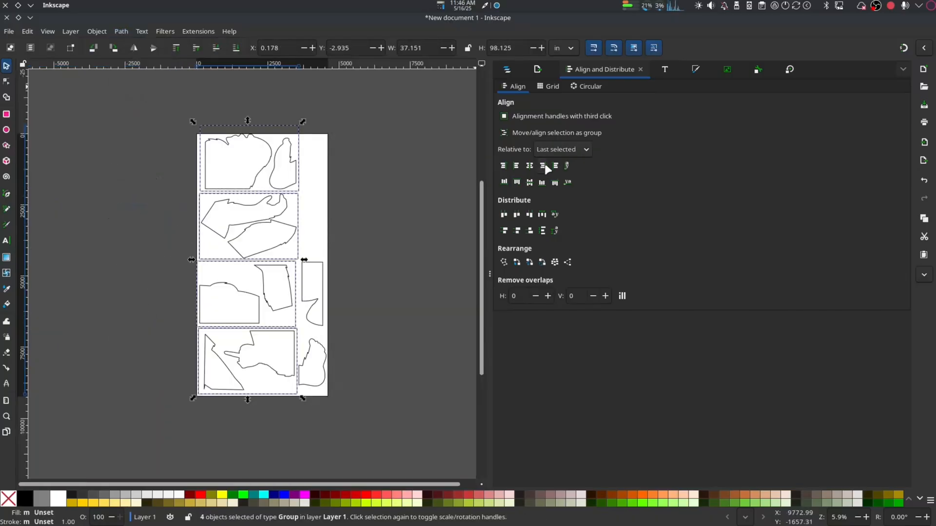
Edit one piece's nodes and select the stray corner node to fix
click(517, 165)
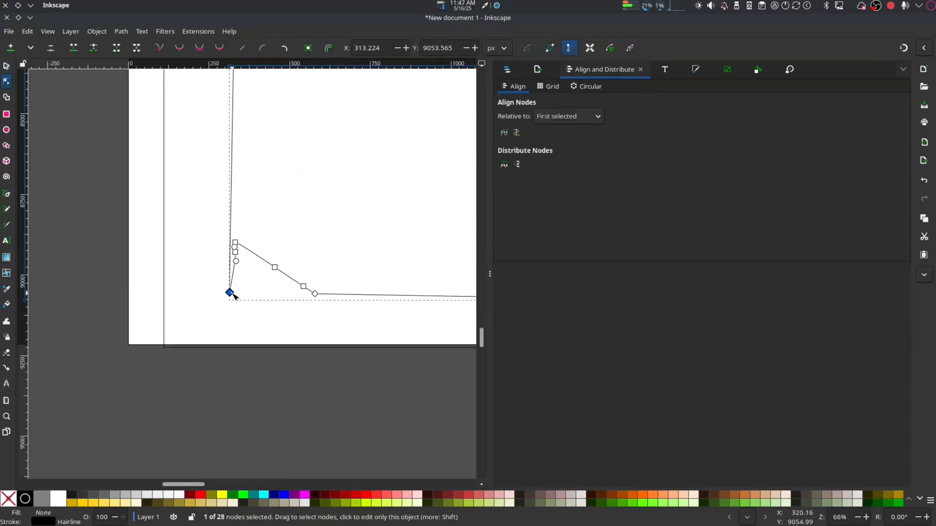
click(234, 252)
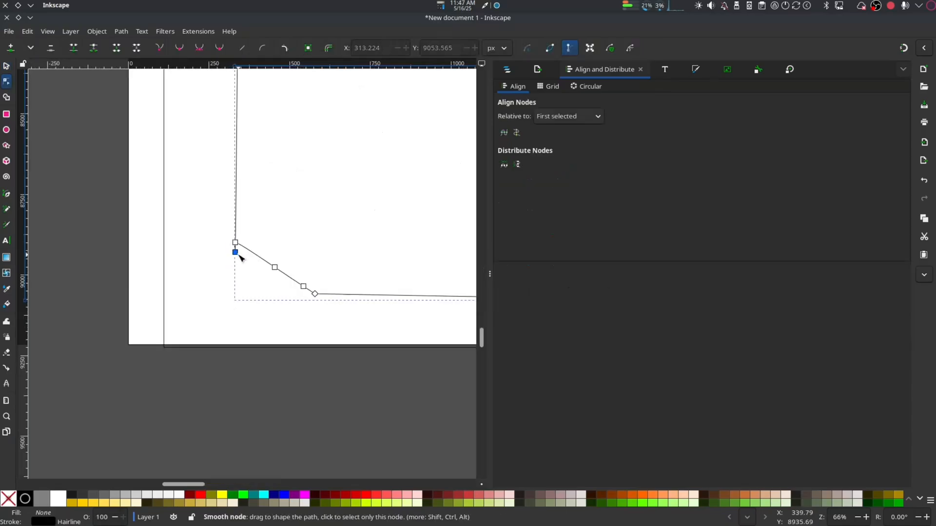
click(8, 31)
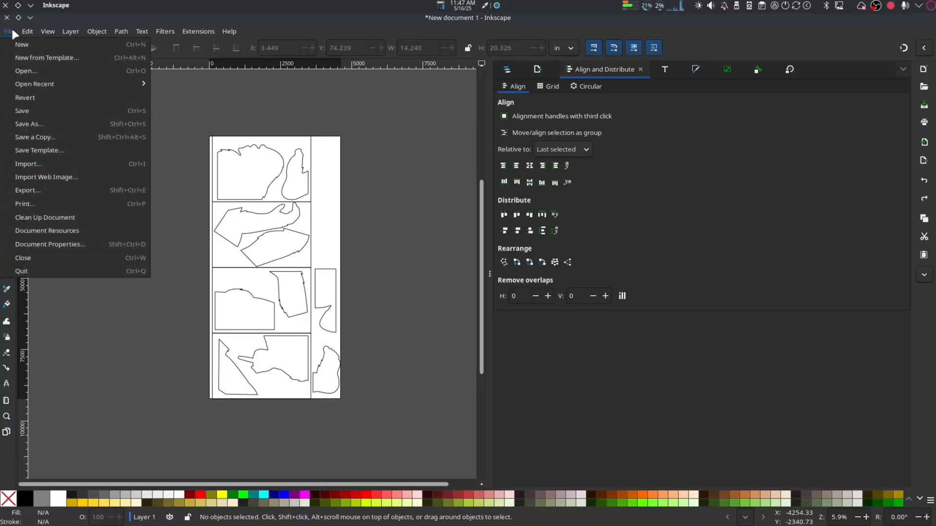
mouse_move(29, 124)
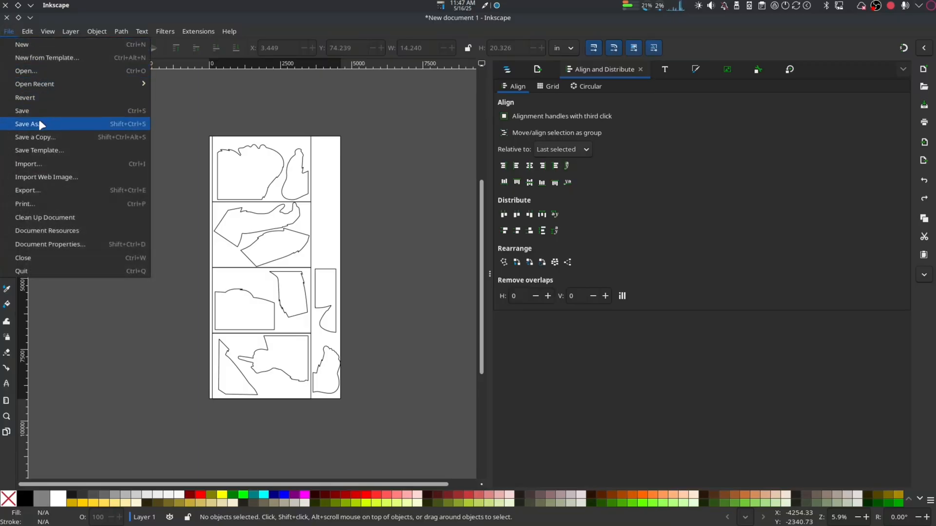
Save the document under a new name as bigfoot.svg in Pictures
click(29, 123)
text(bigfoot.svg)
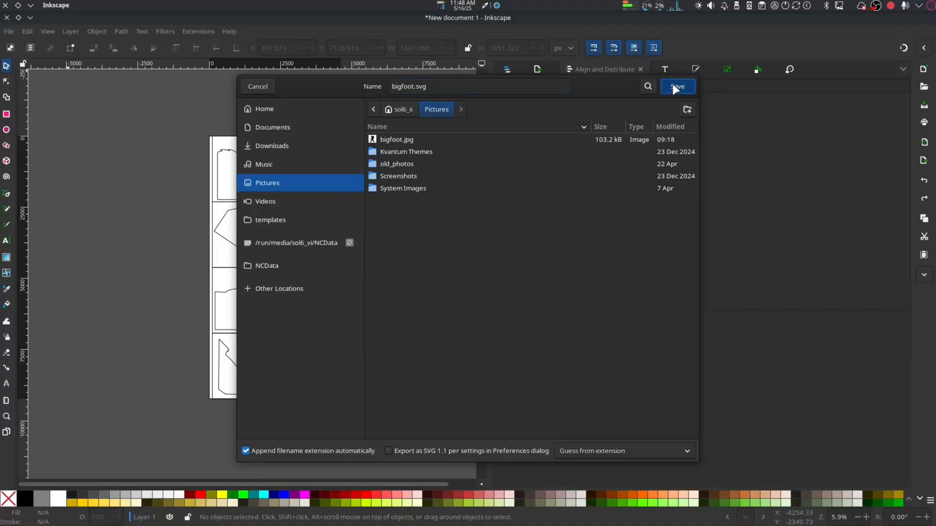
click(677, 85)
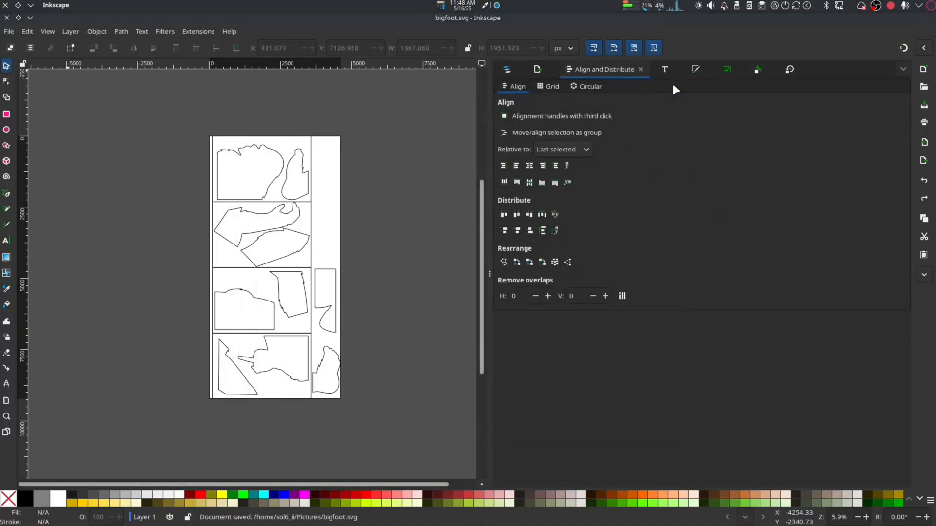